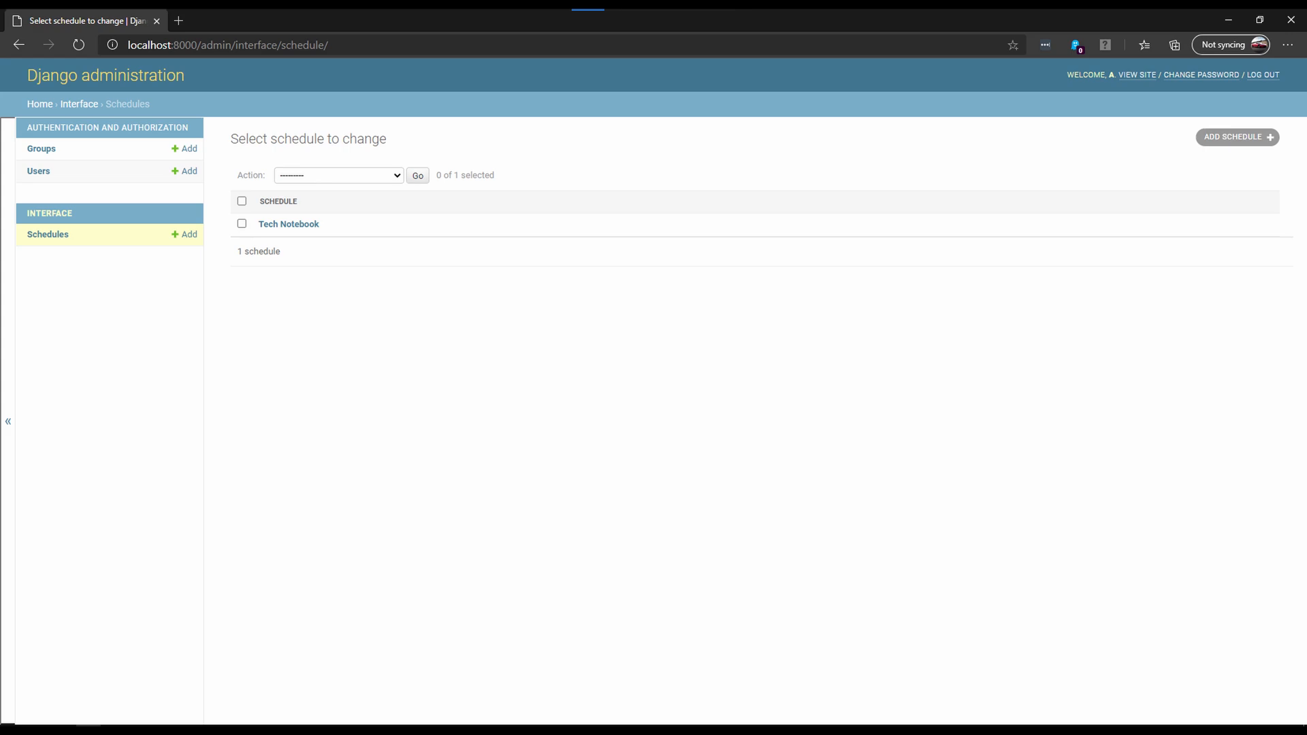
- Leave the admin schedule list for the Meeting Link home page, which shows No Meetings
click(1237, 136)
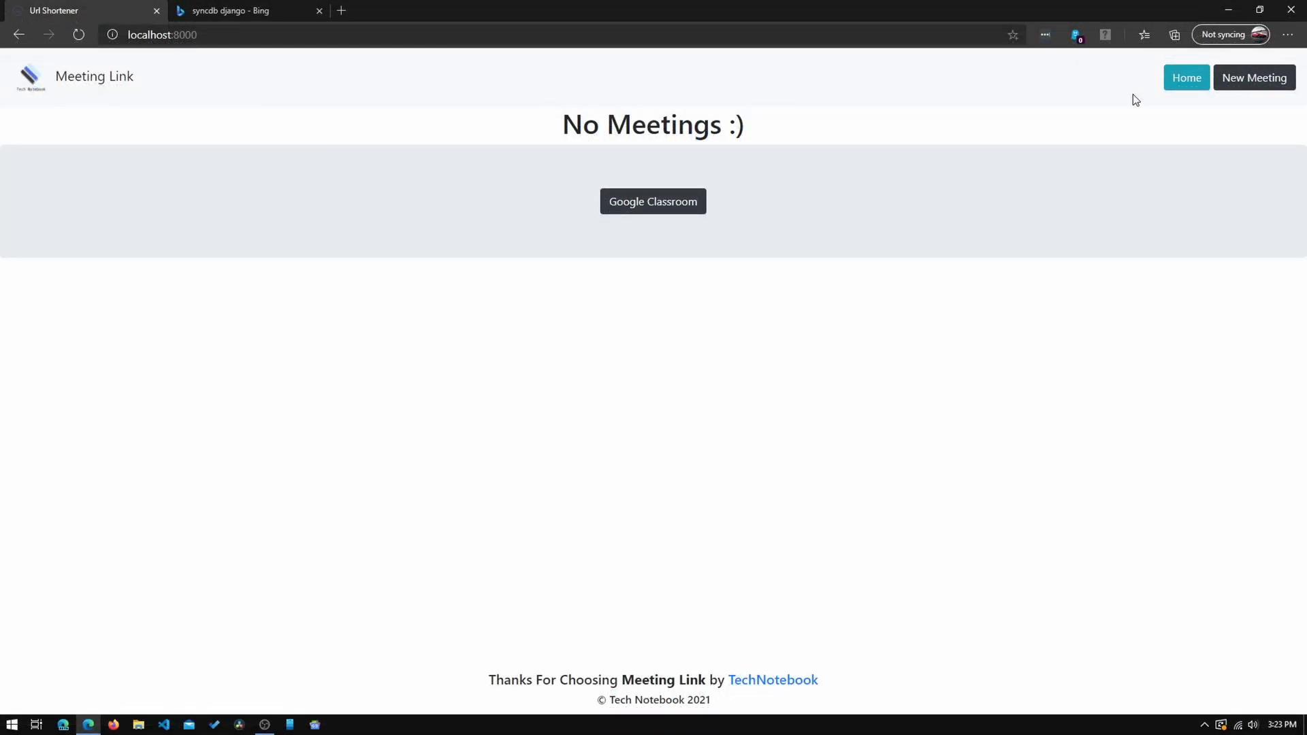
mouse_move(525, 159)
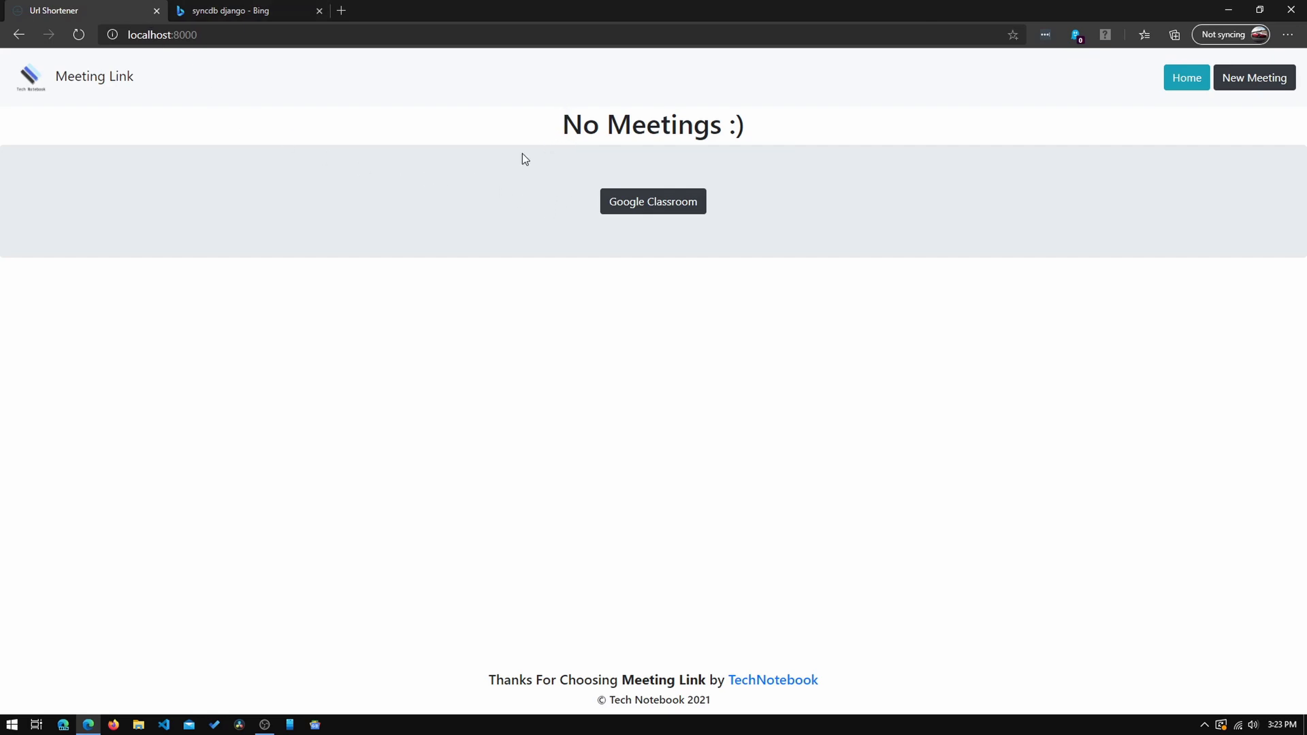
mouse_move(532, 164)
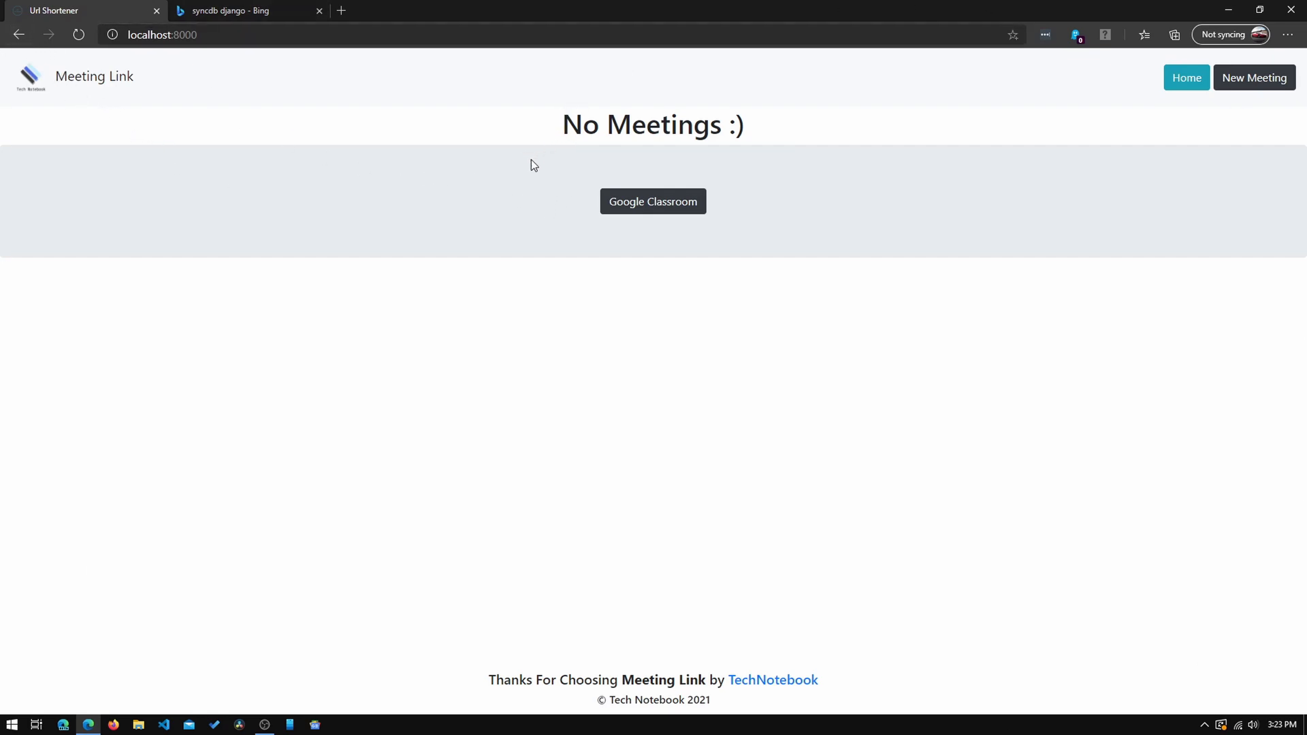
mouse_move(1185, 78)
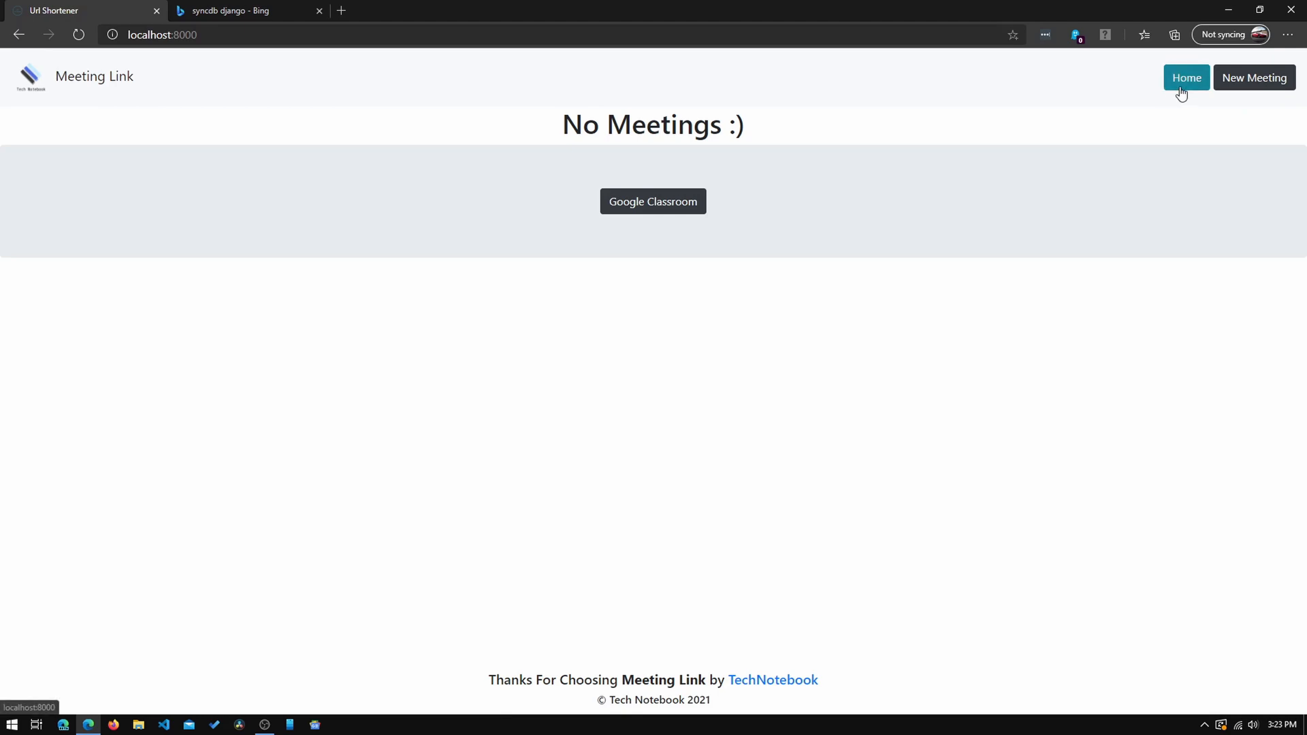
mouse_move(1254, 77)
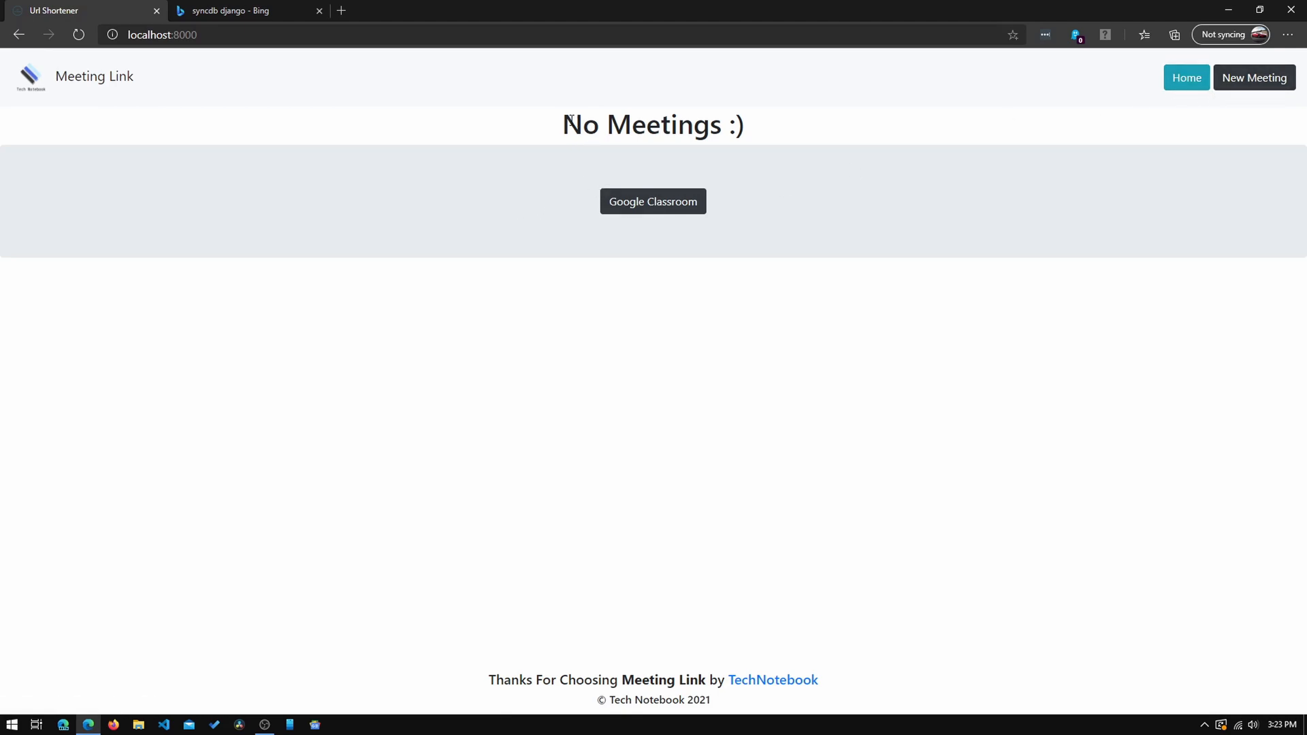
mouse_move(511, 160)
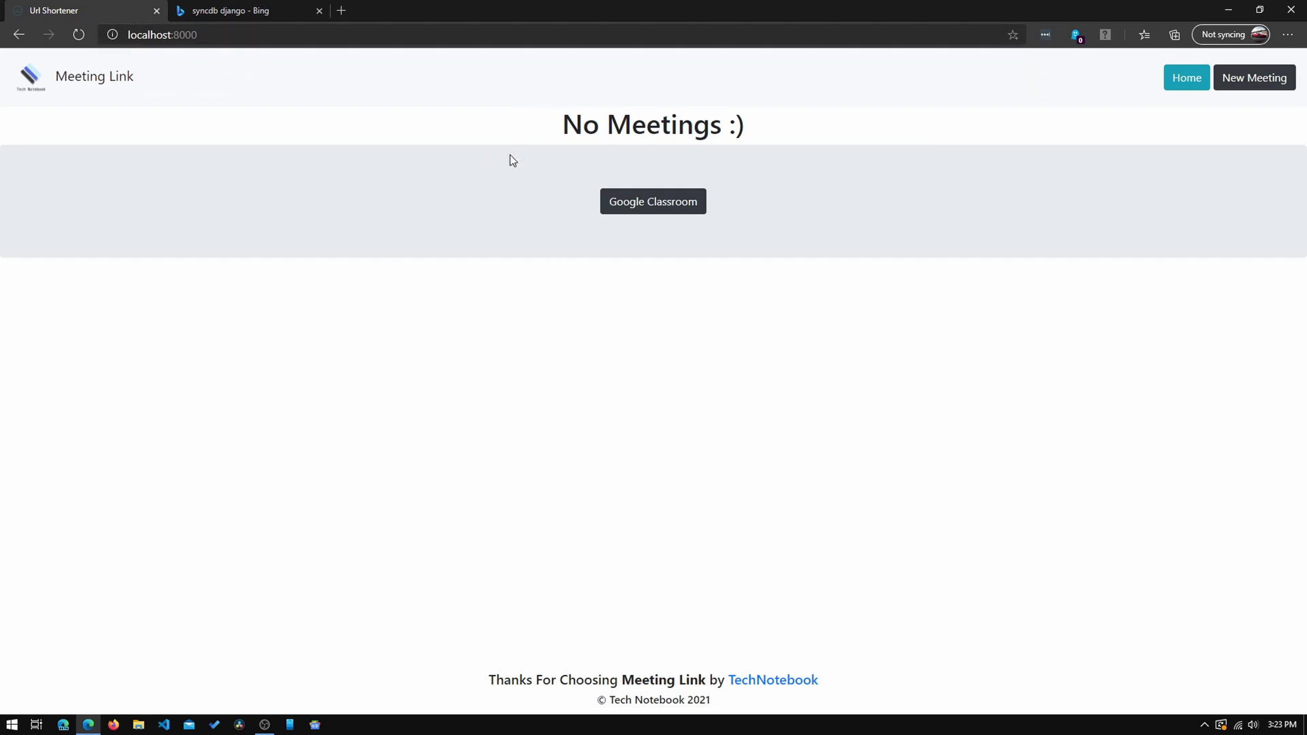
mouse_move(523, 171)
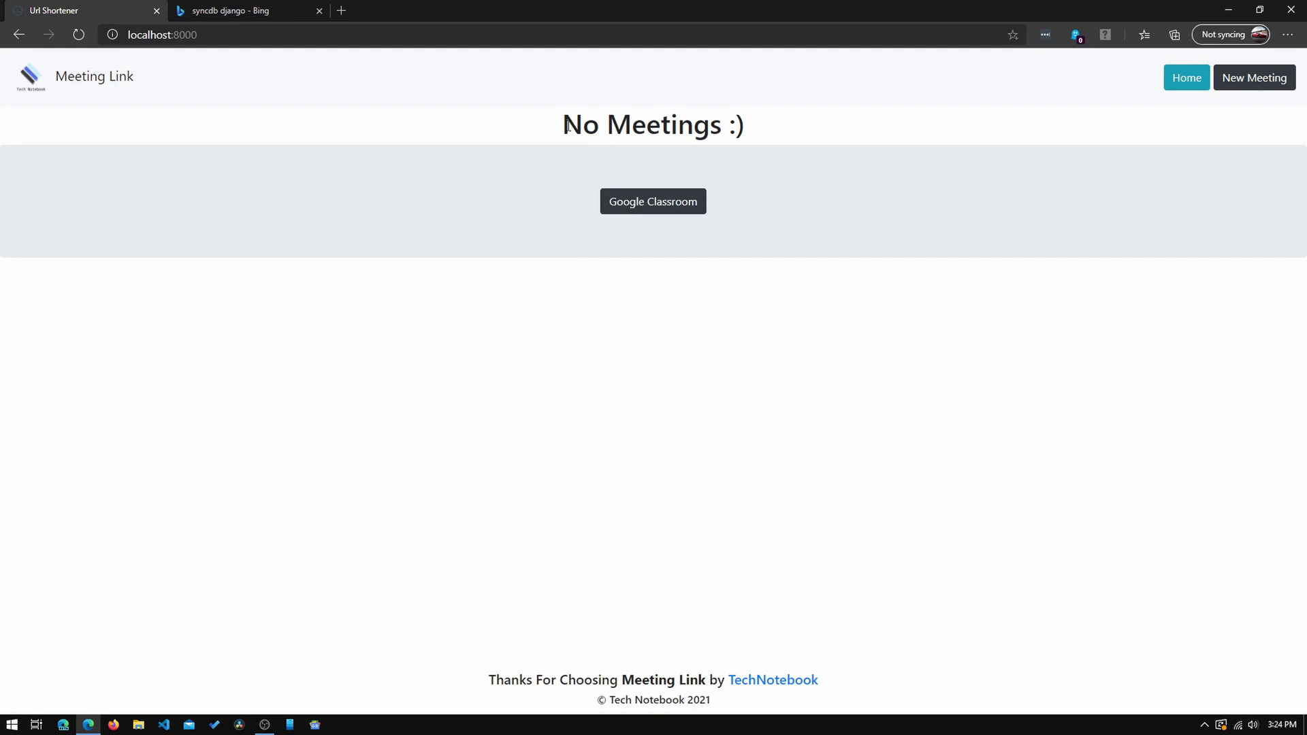
mouse_move(515, 130)
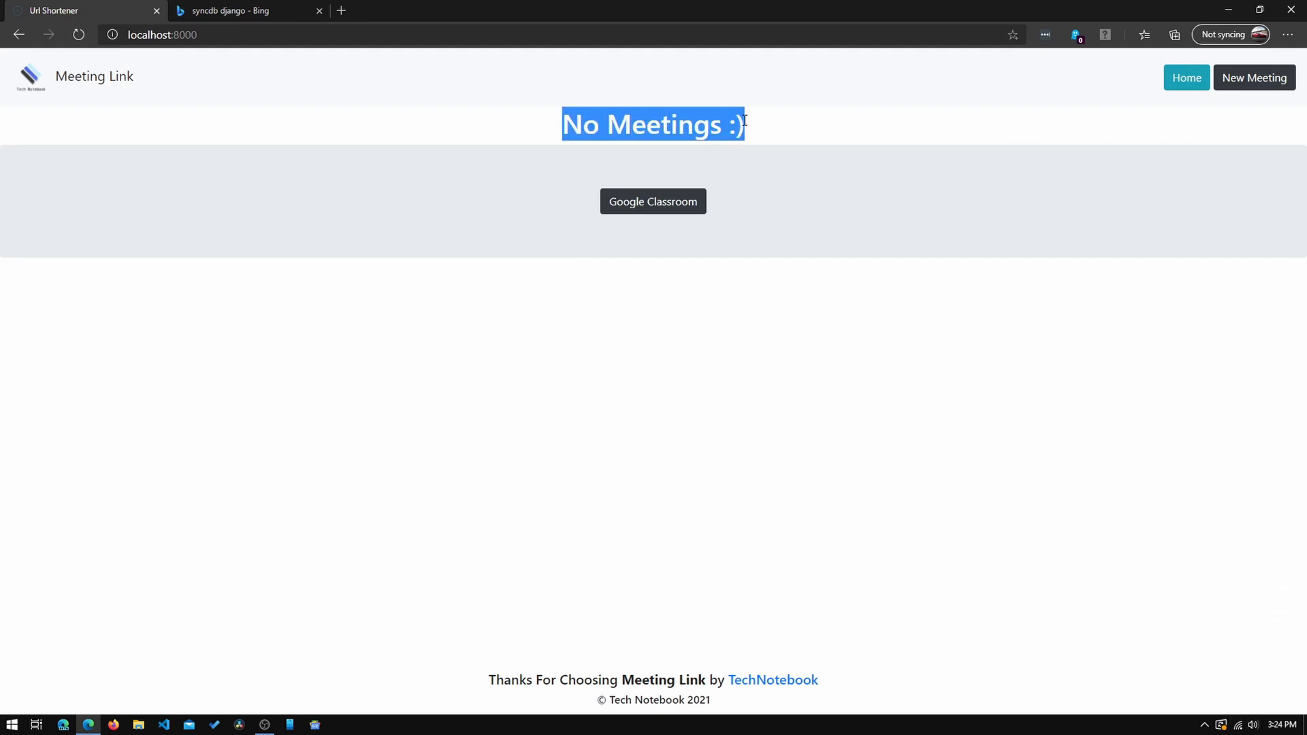
- Return to the admin Schedules list, which now shows 0 schedules
click(583, 183)
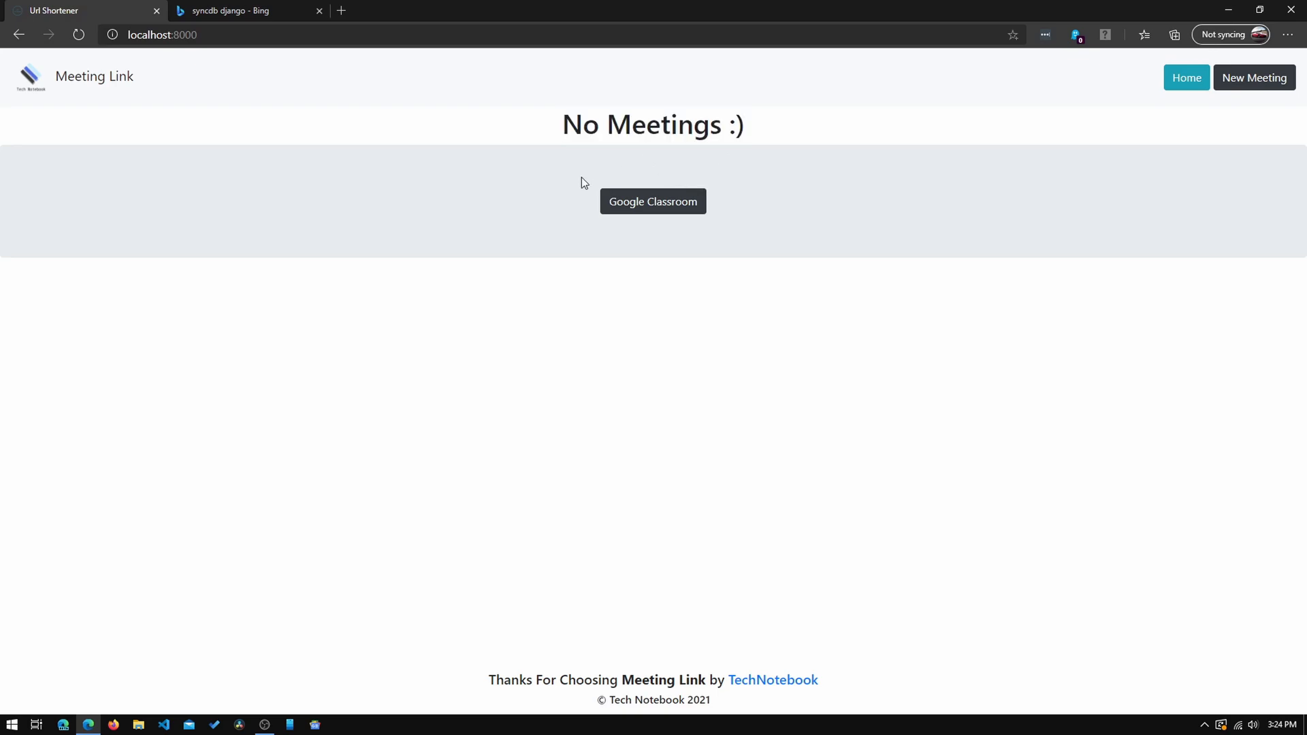
mouse_move(642, 207)
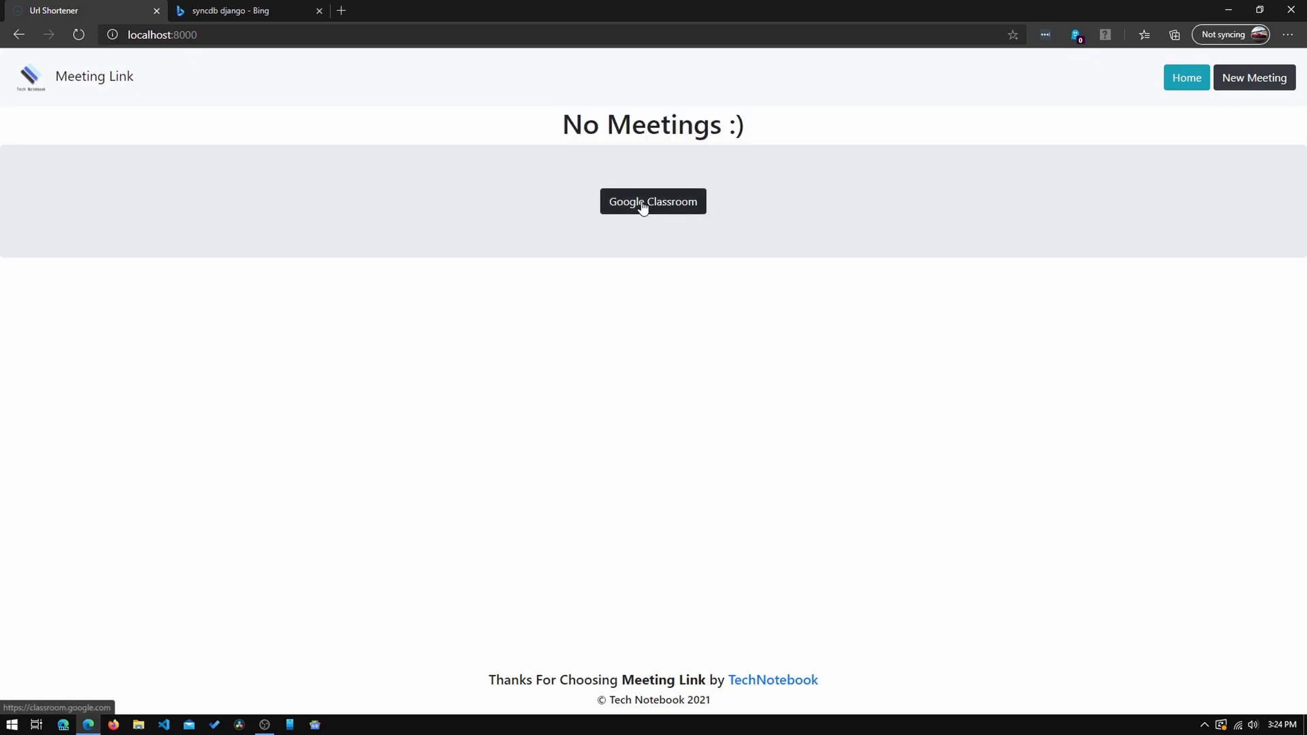
mouse_move(790, 189)
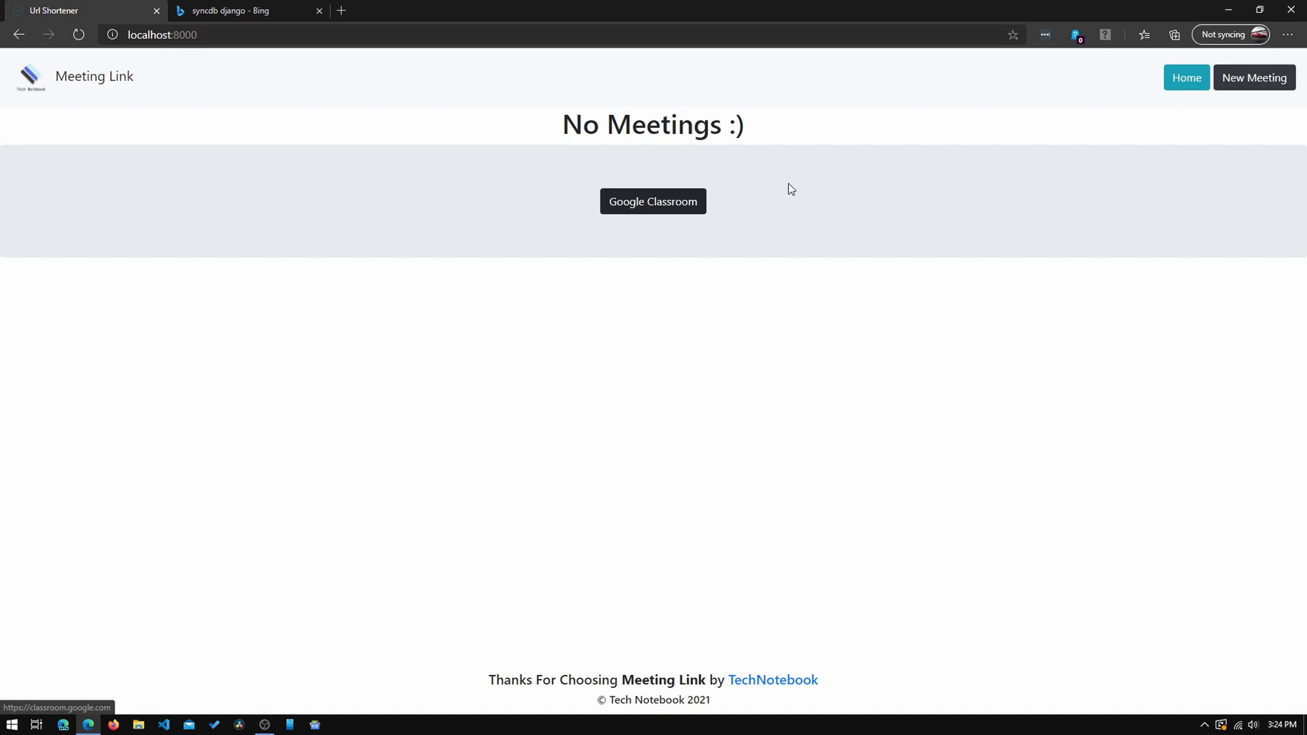
mouse_move(821, 255)
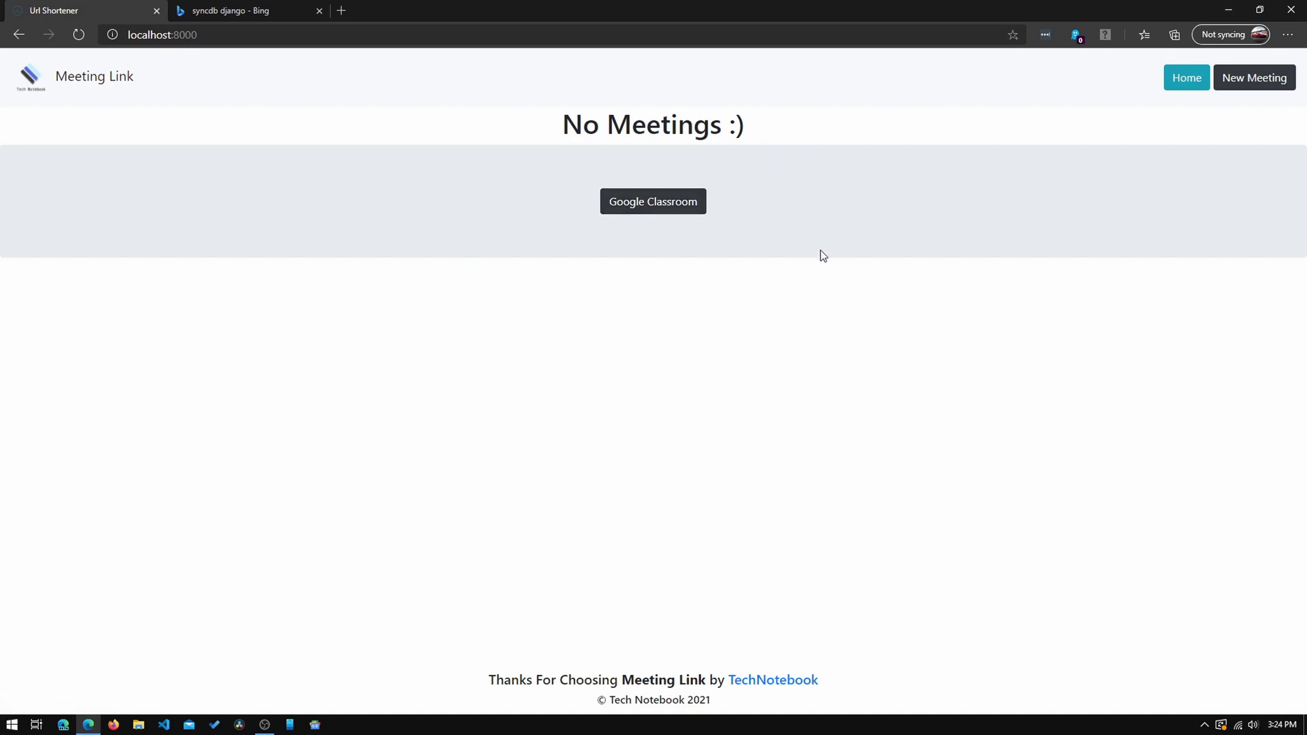
mouse_move(1002, 558)
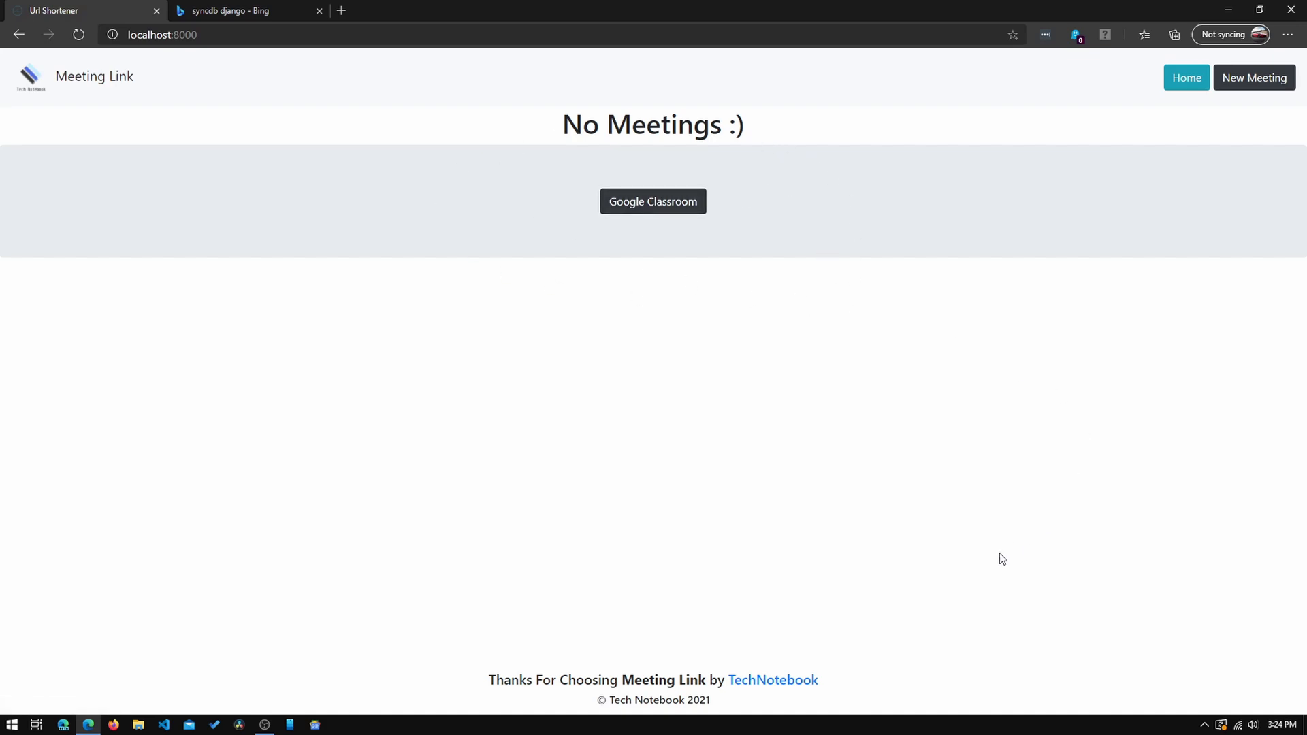
mouse_move(587, 522)
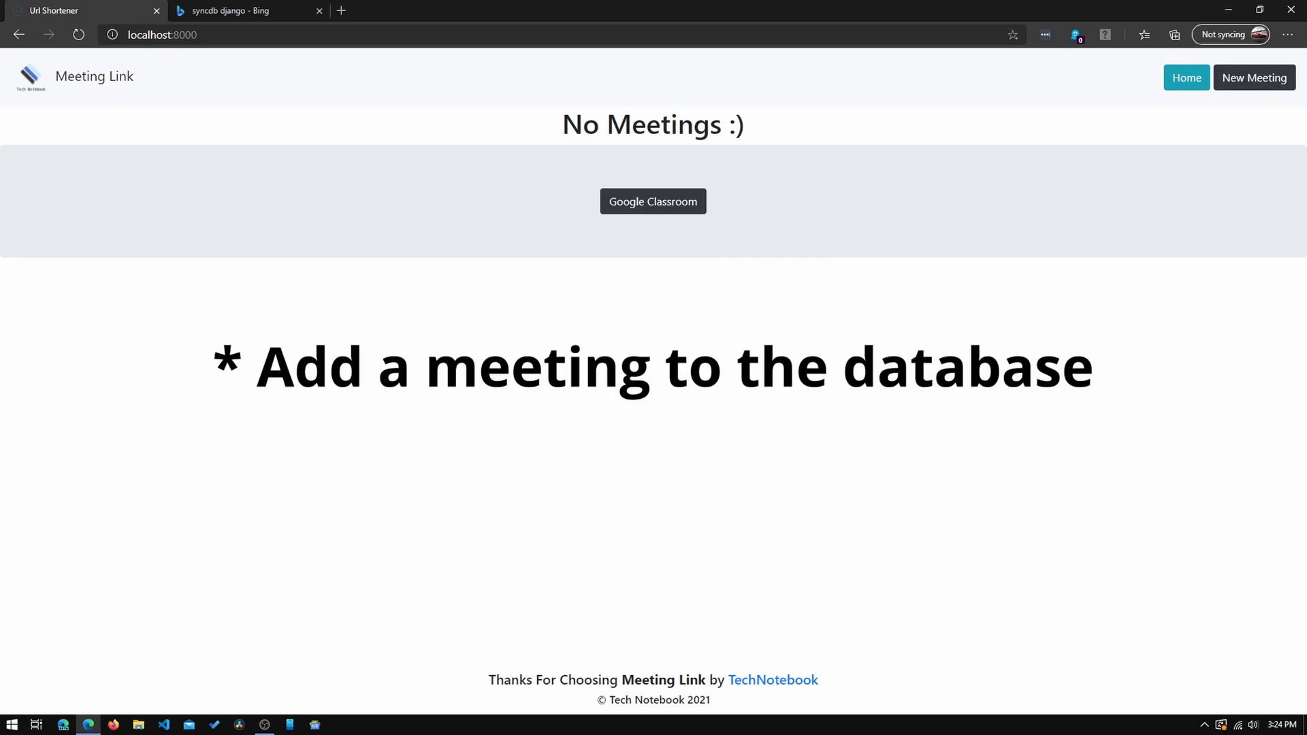
mouse_move(1032, 230)
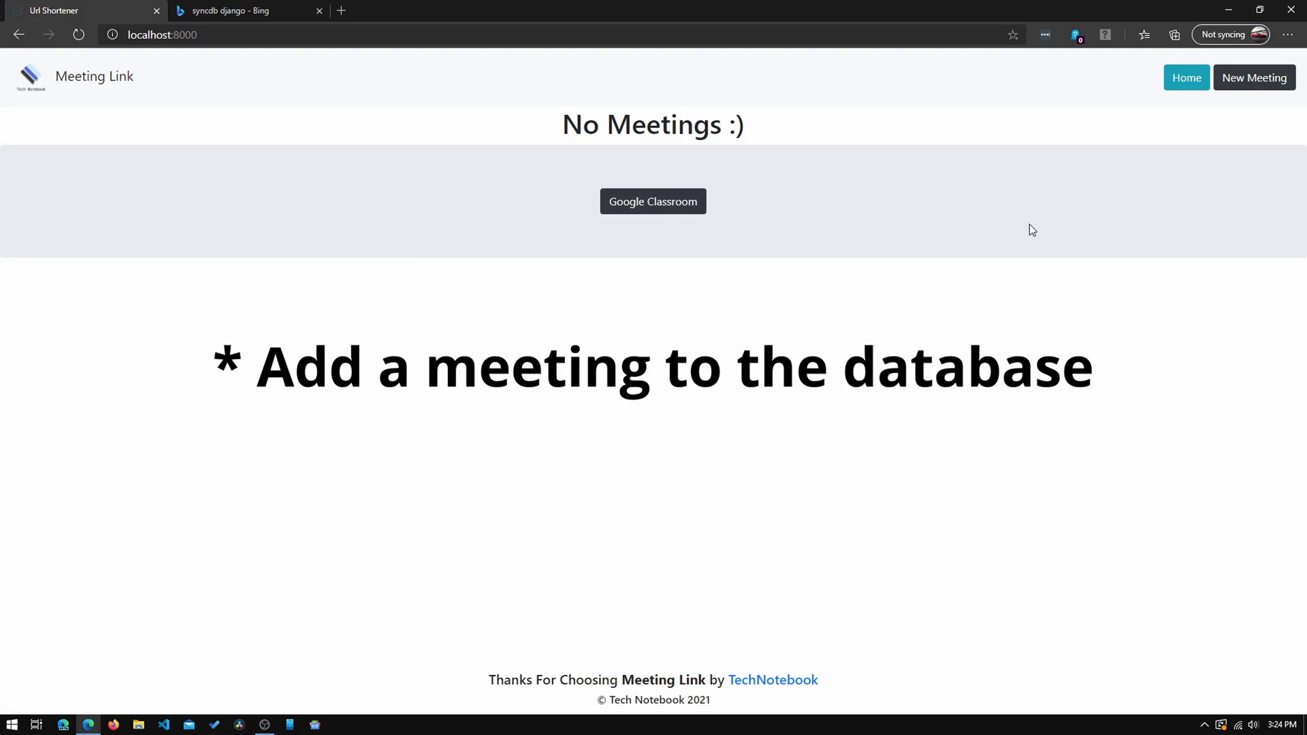
mouse_move(1254, 78)
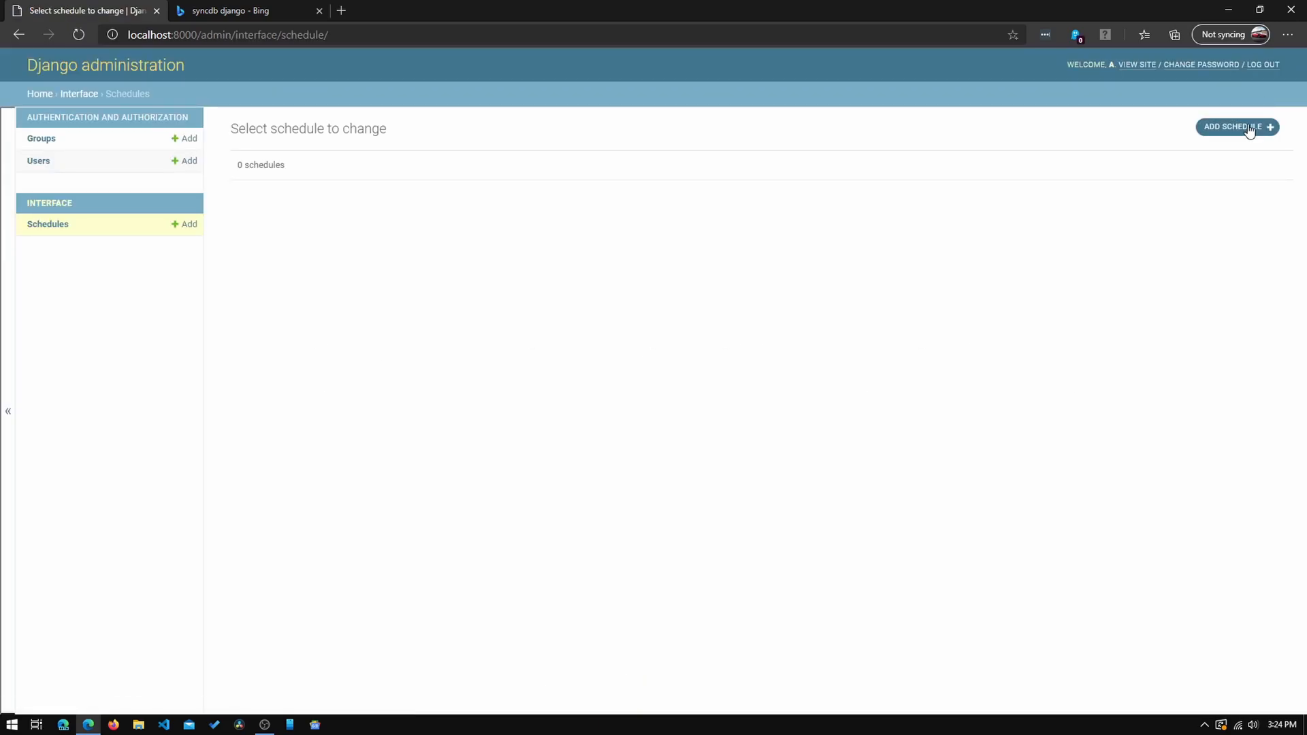
- Open a blank Add schedule form and put the cursor in the Link field
click(1236, 127)
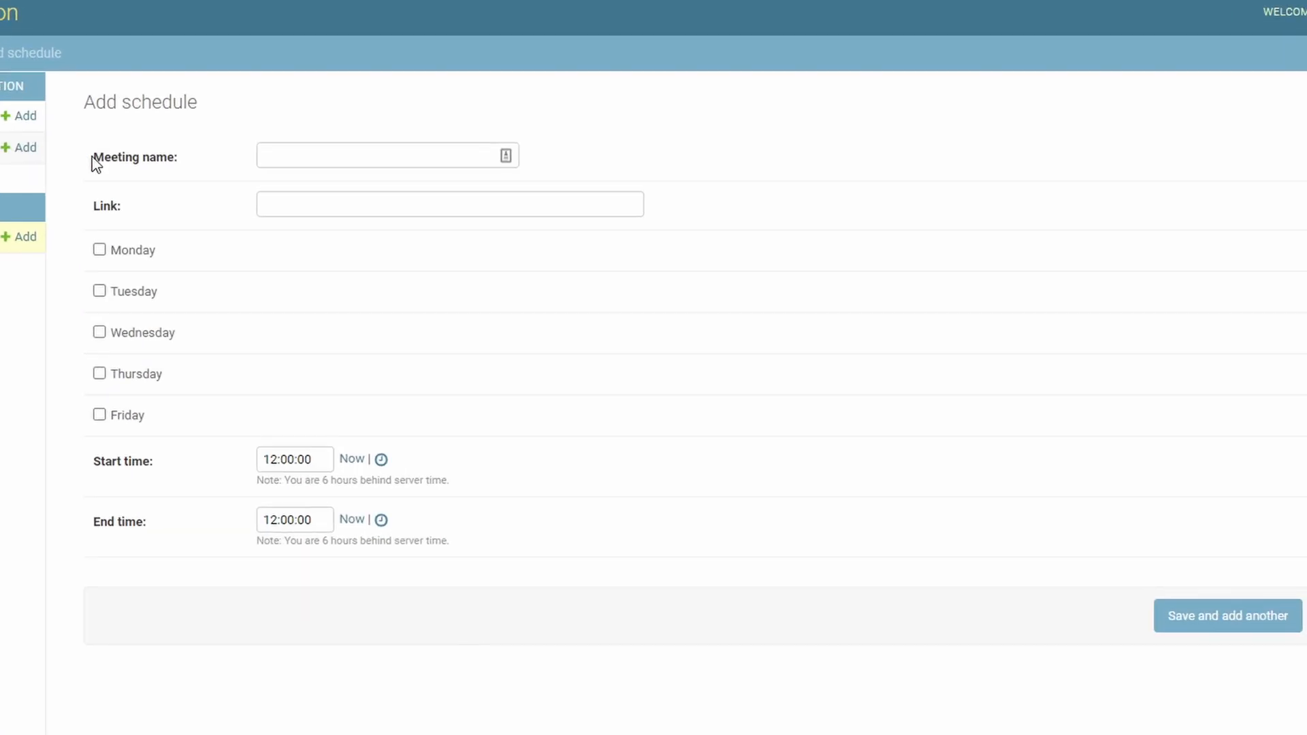
click(449, 203)
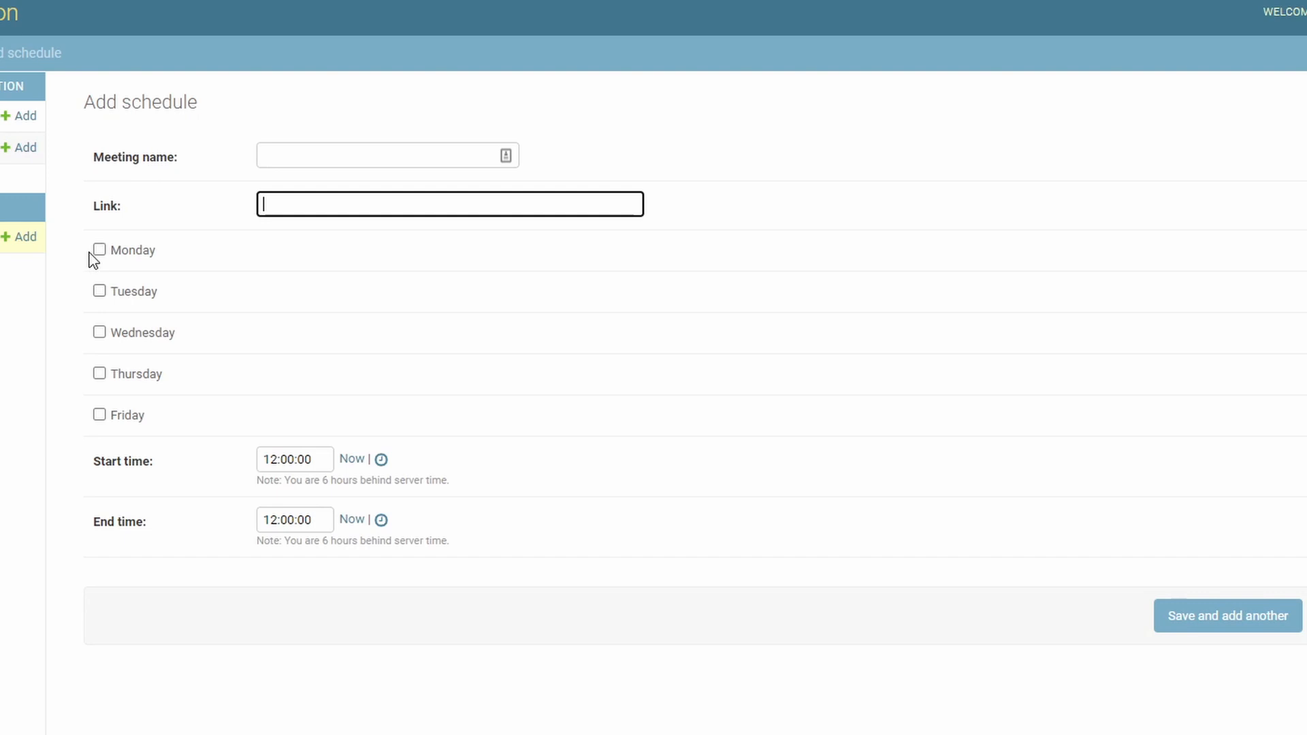
mouse_move(103, 469)
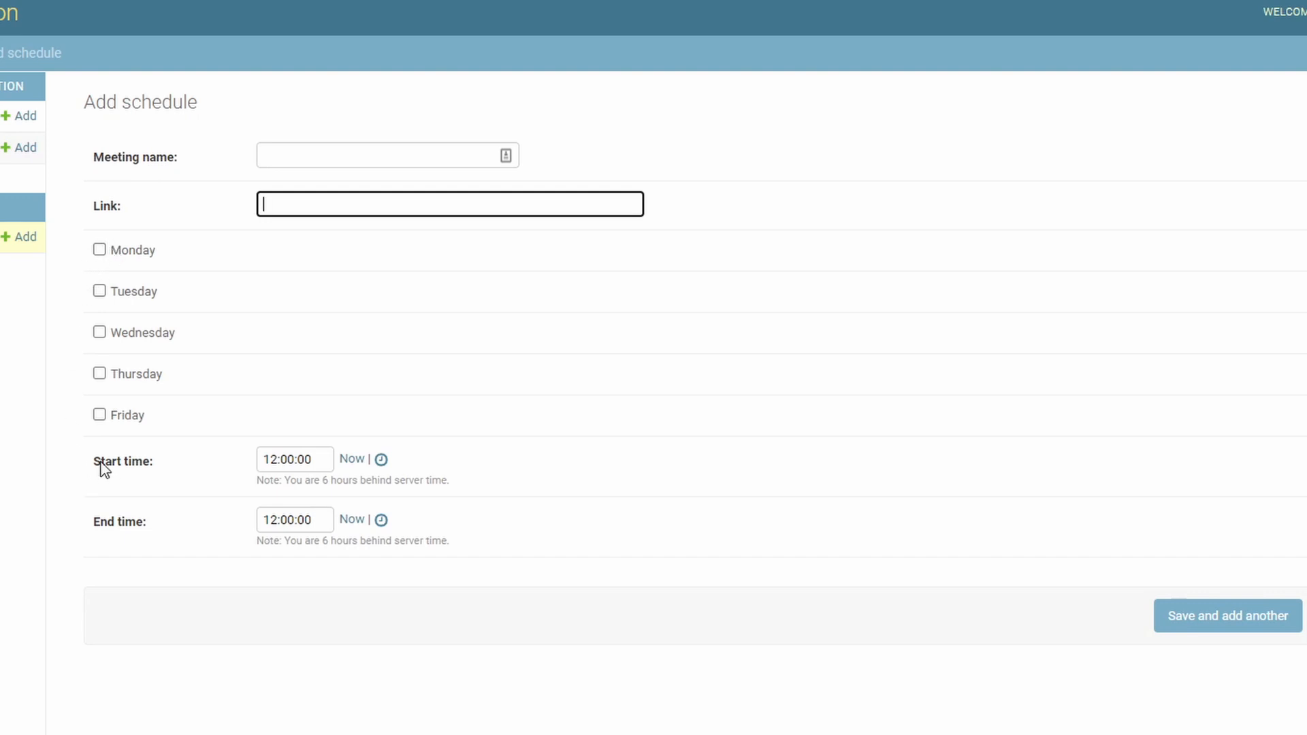
- Enter Tech Notebook as the meeting name and the zoom.us meetings link
click(386, 155)
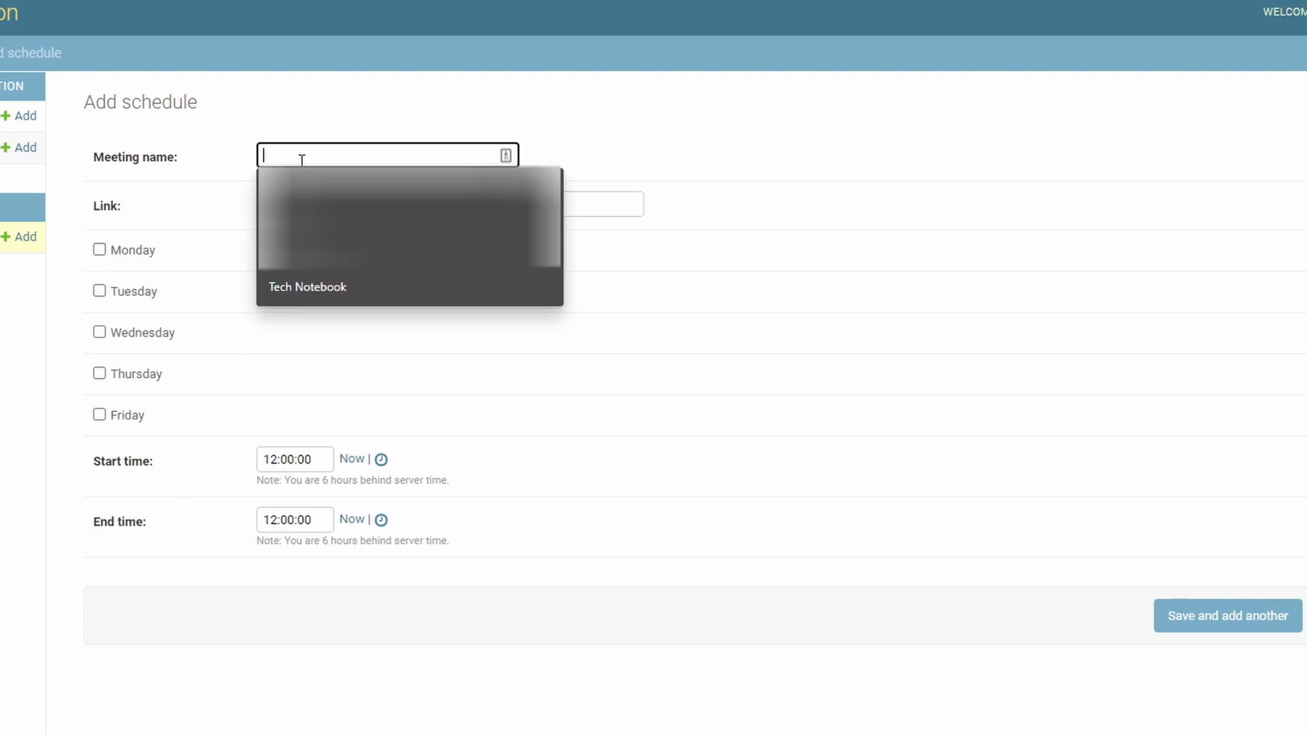
click(308, 286)
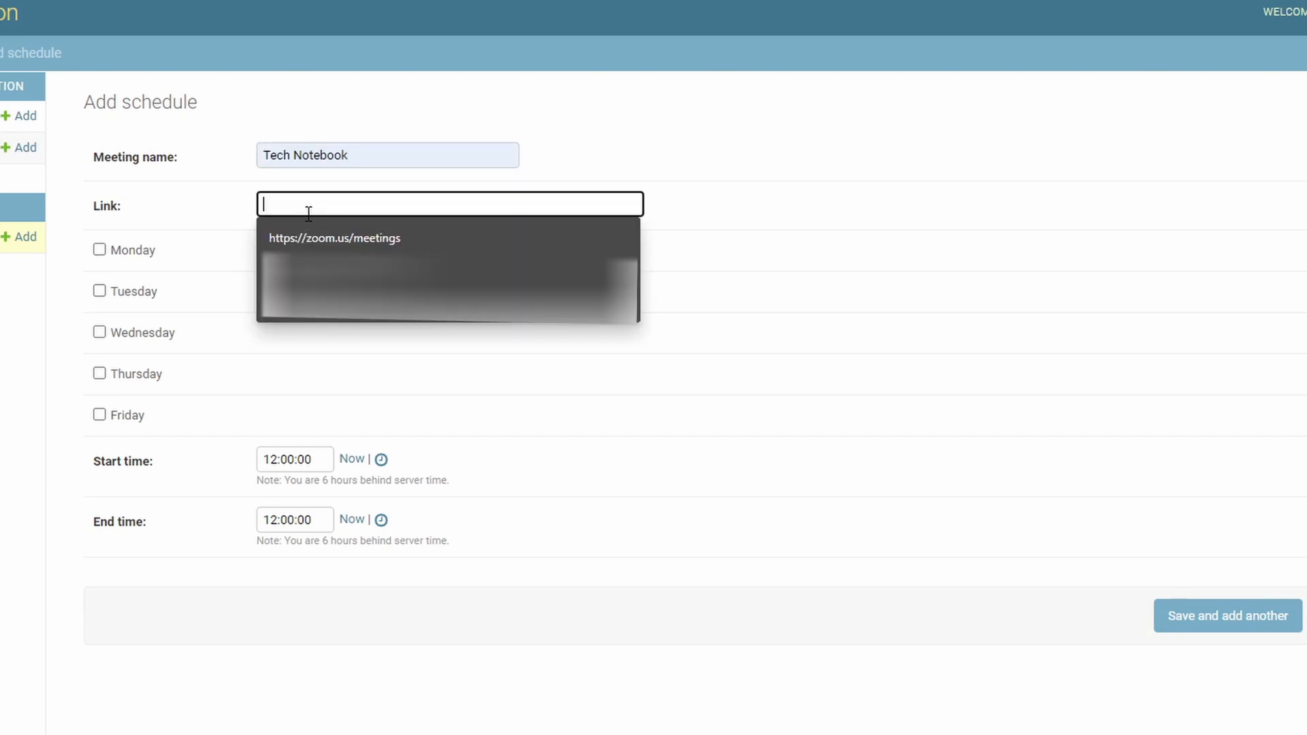
click(335, 238)
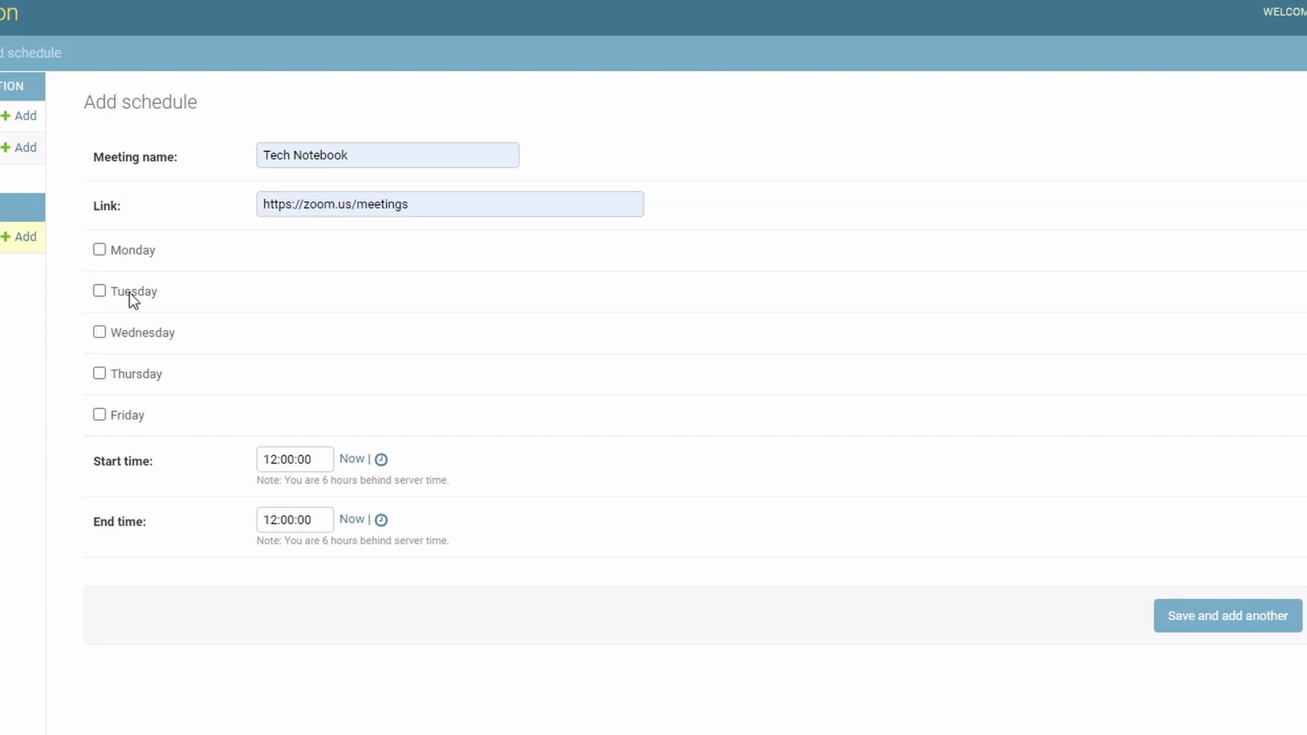
mouse_move(106, 427)
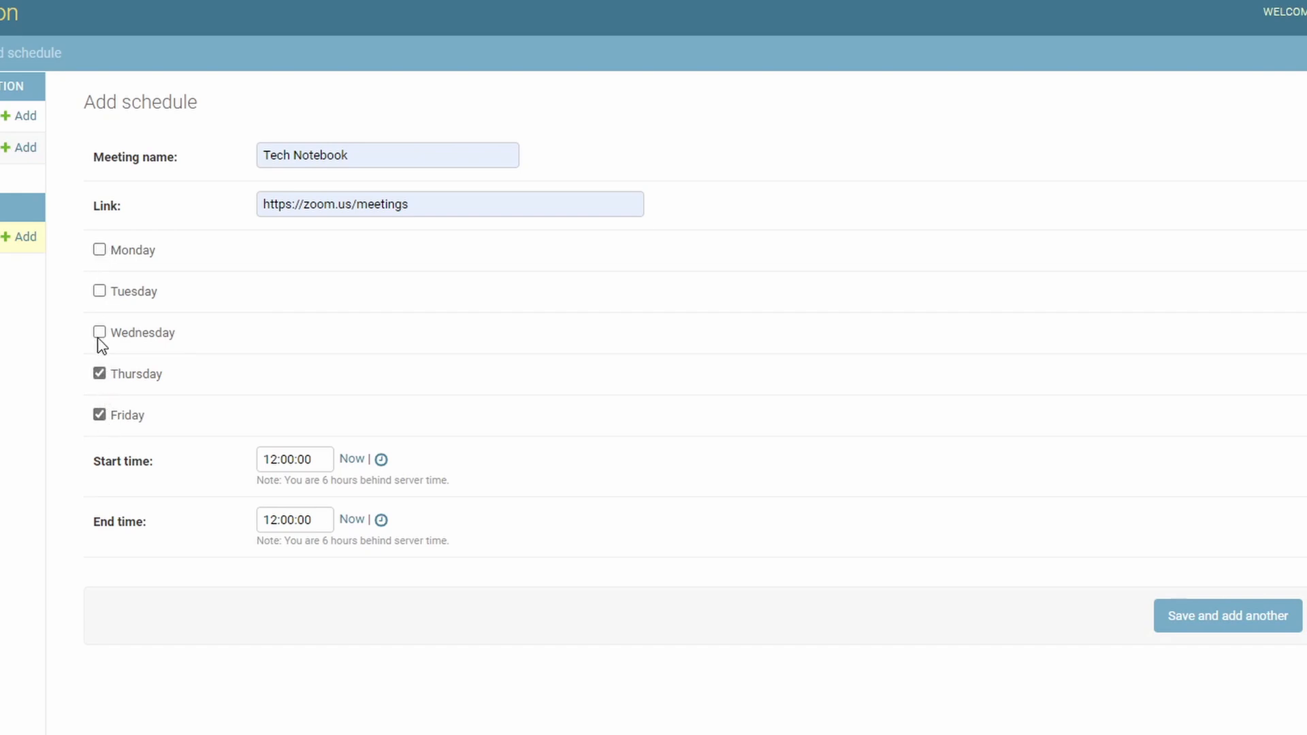
- Tick Wednesday and set the meeting times to 14:00:00–16:00:00
click(98, 331)
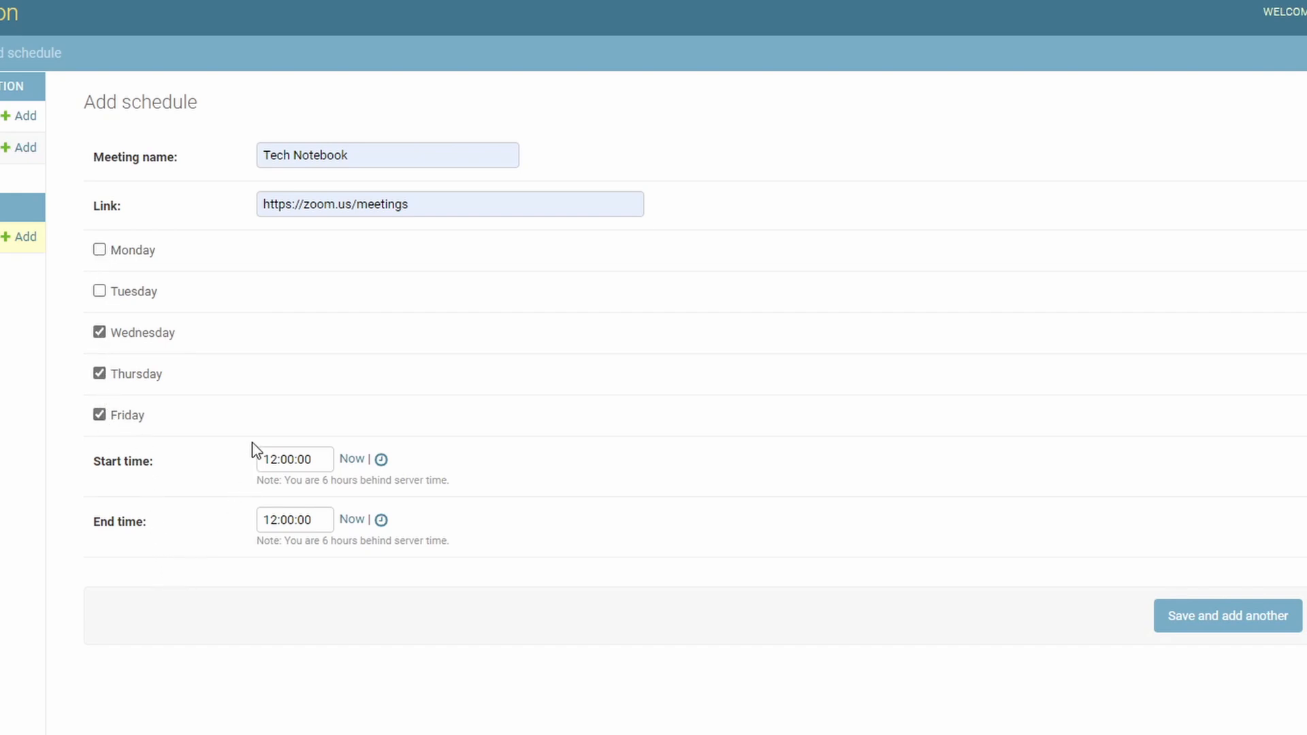
click(294, 458)
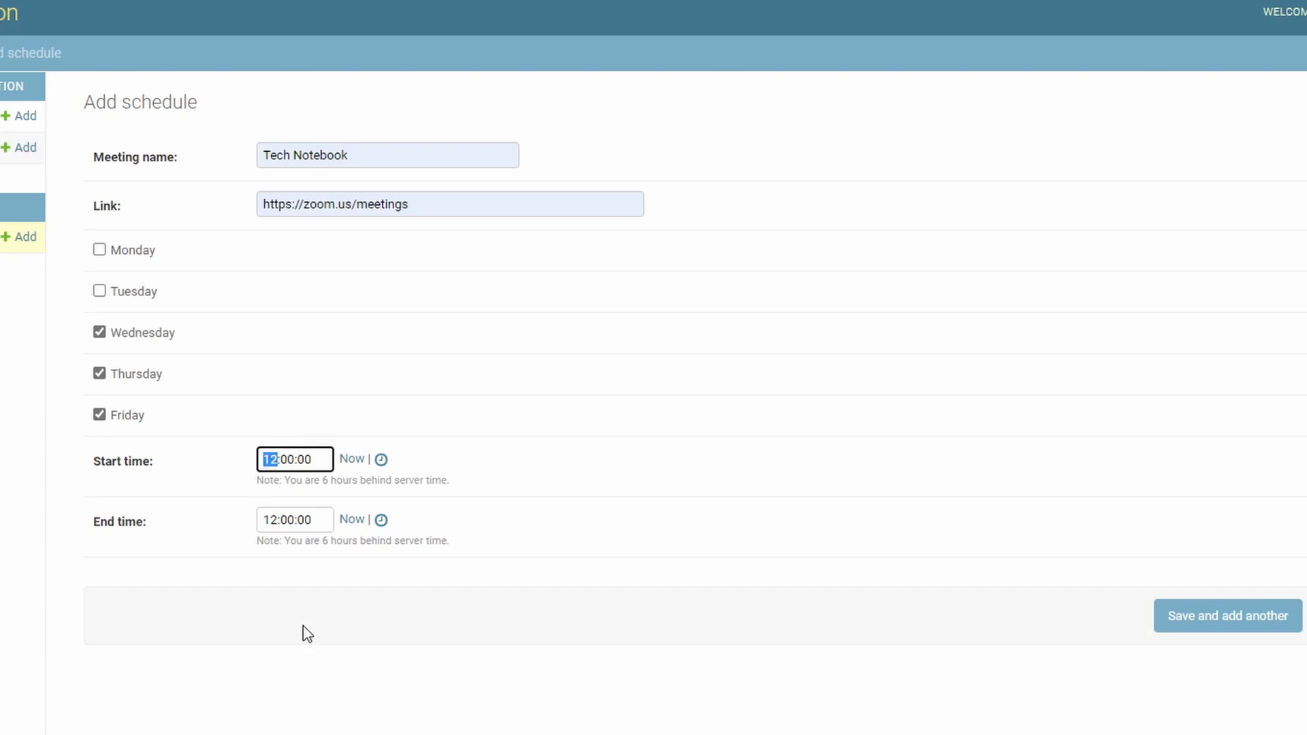
text(1)
click(294, 519)
text(6)
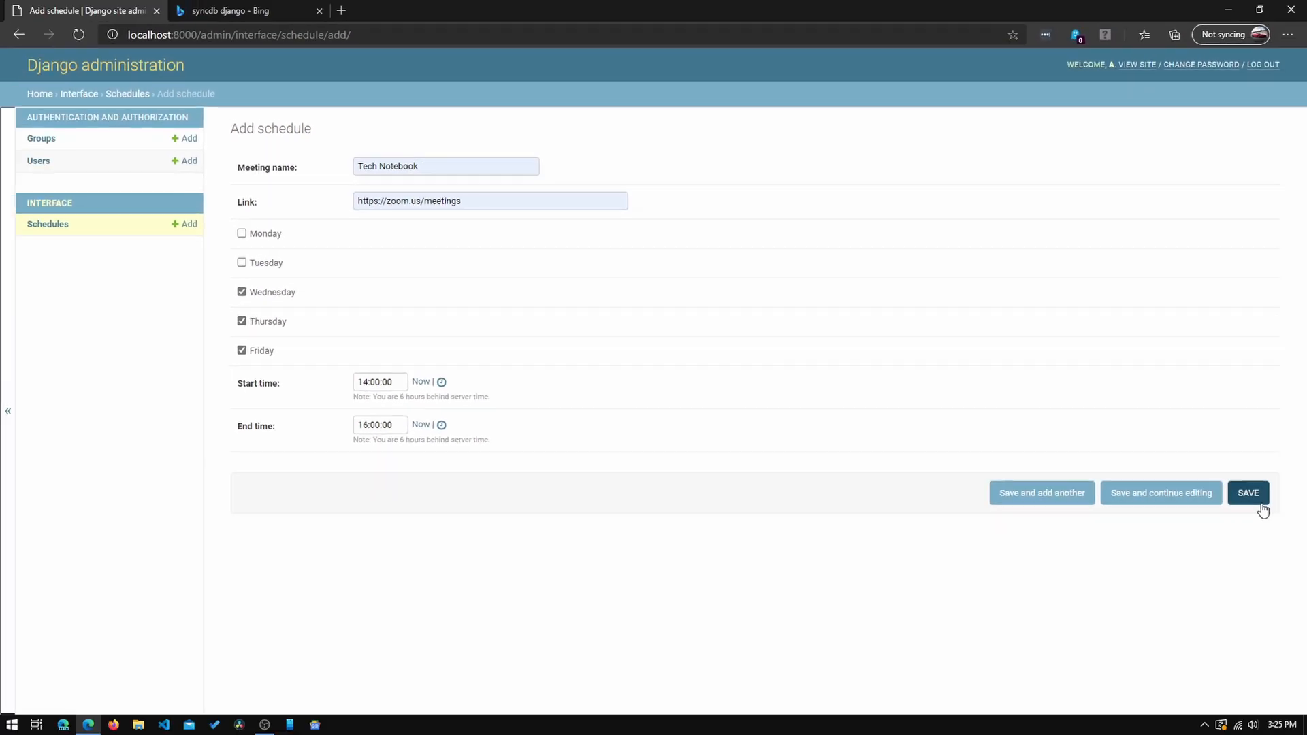
- Save the Tech Notebook schedule and go to the public Meeting Link home page
click(1248, 493)
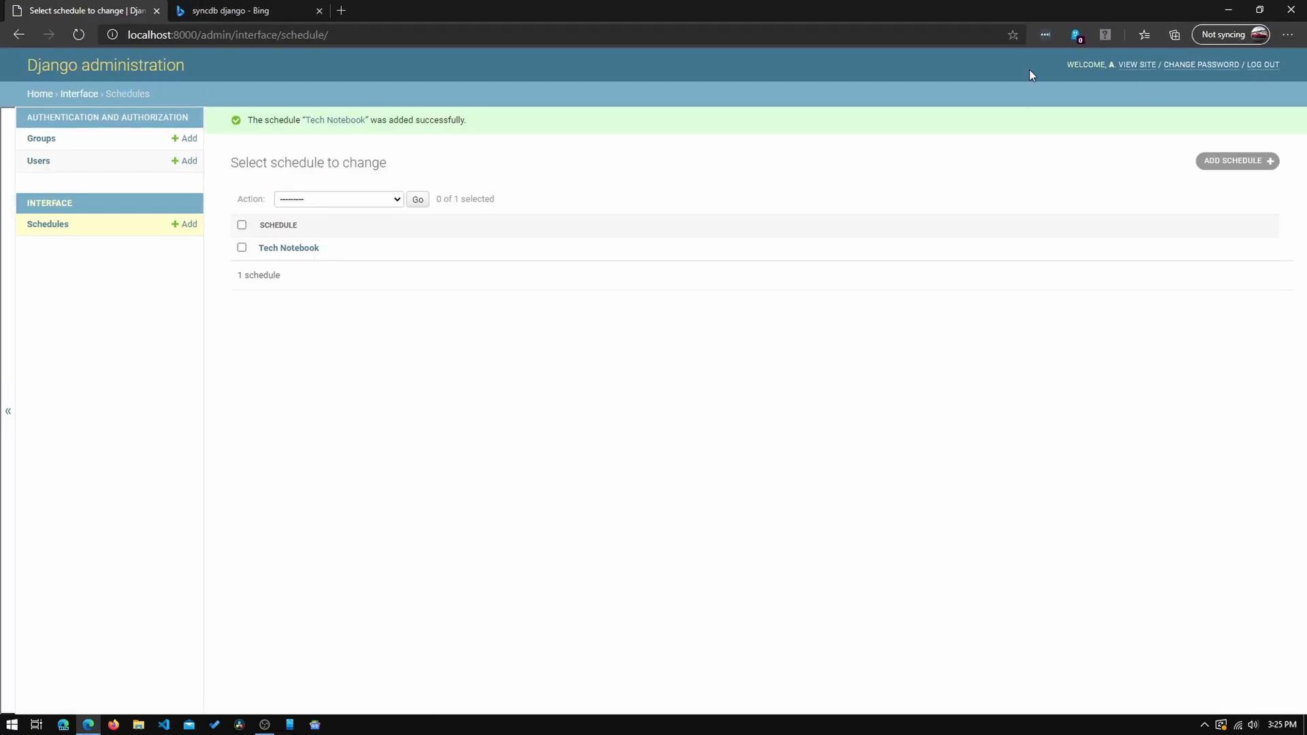
click(1136, 64)
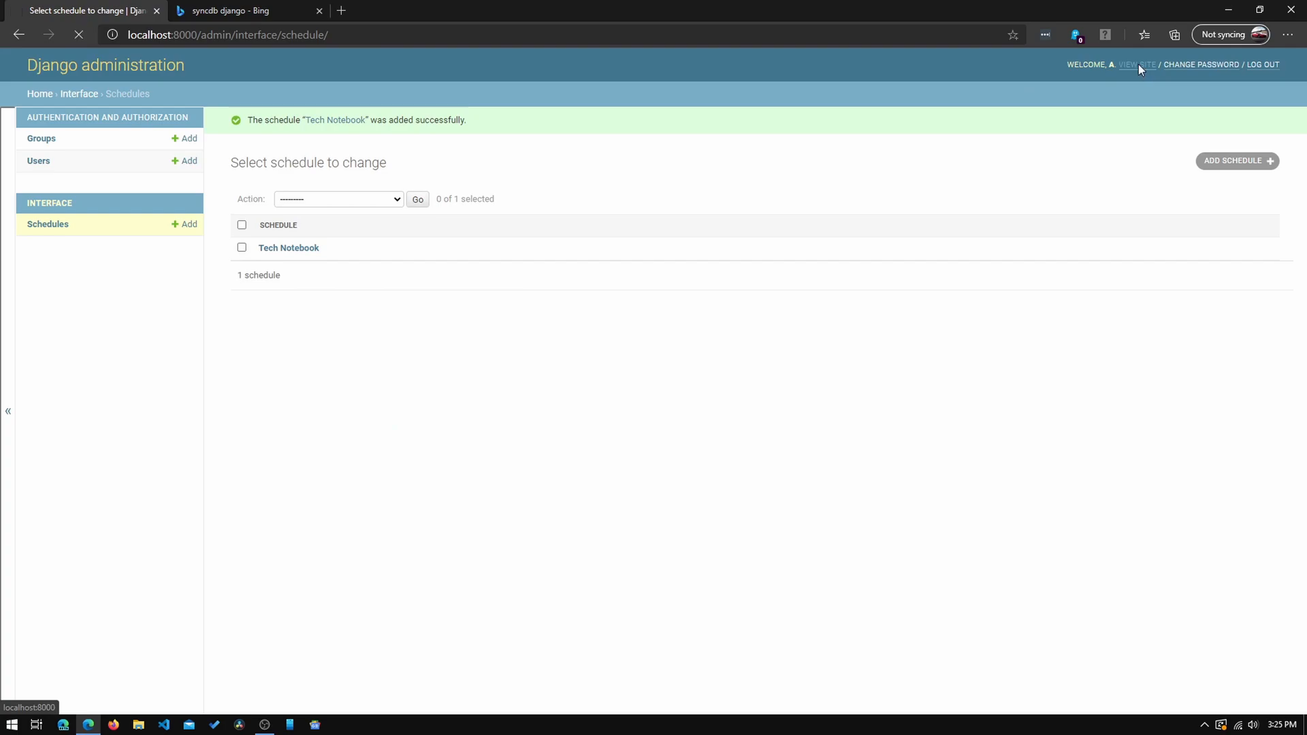
click(1136, 64)
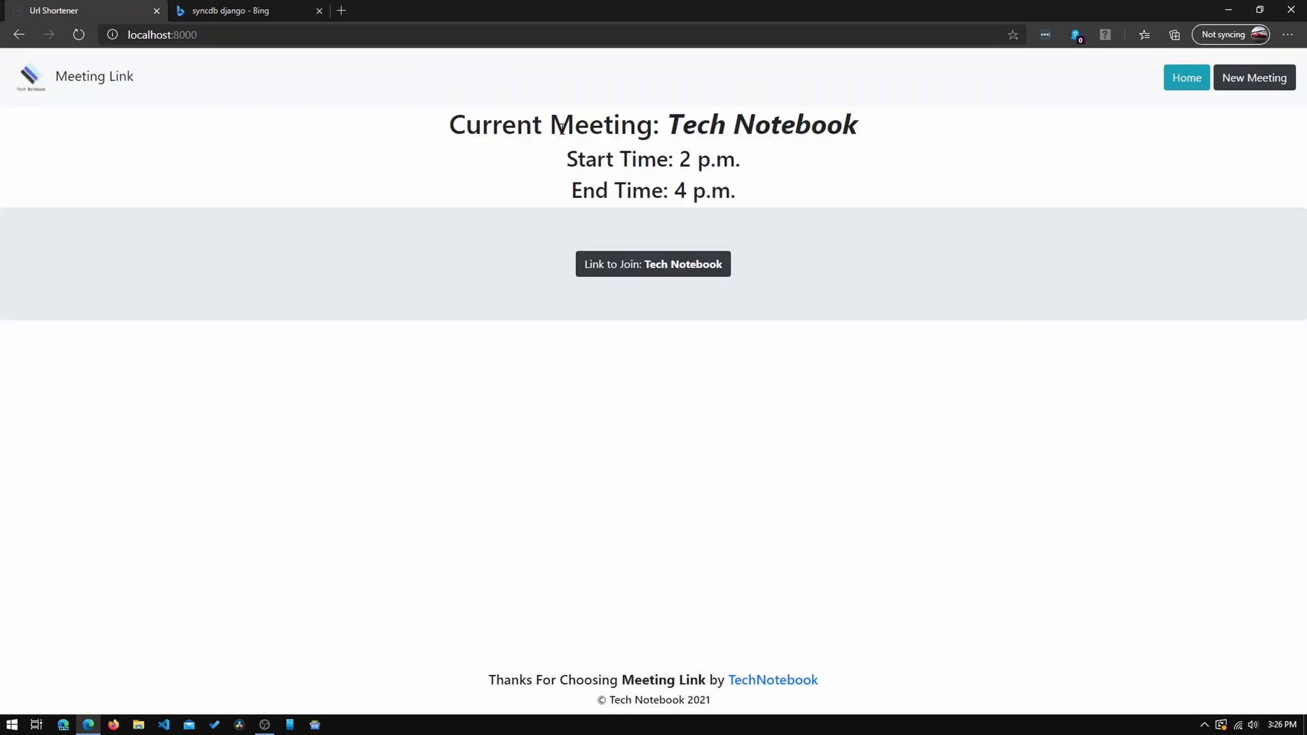
- Highlight then deselect the End Time line, and follow the Join: Tech Notebook link to Zoom
double_click(761, 125)
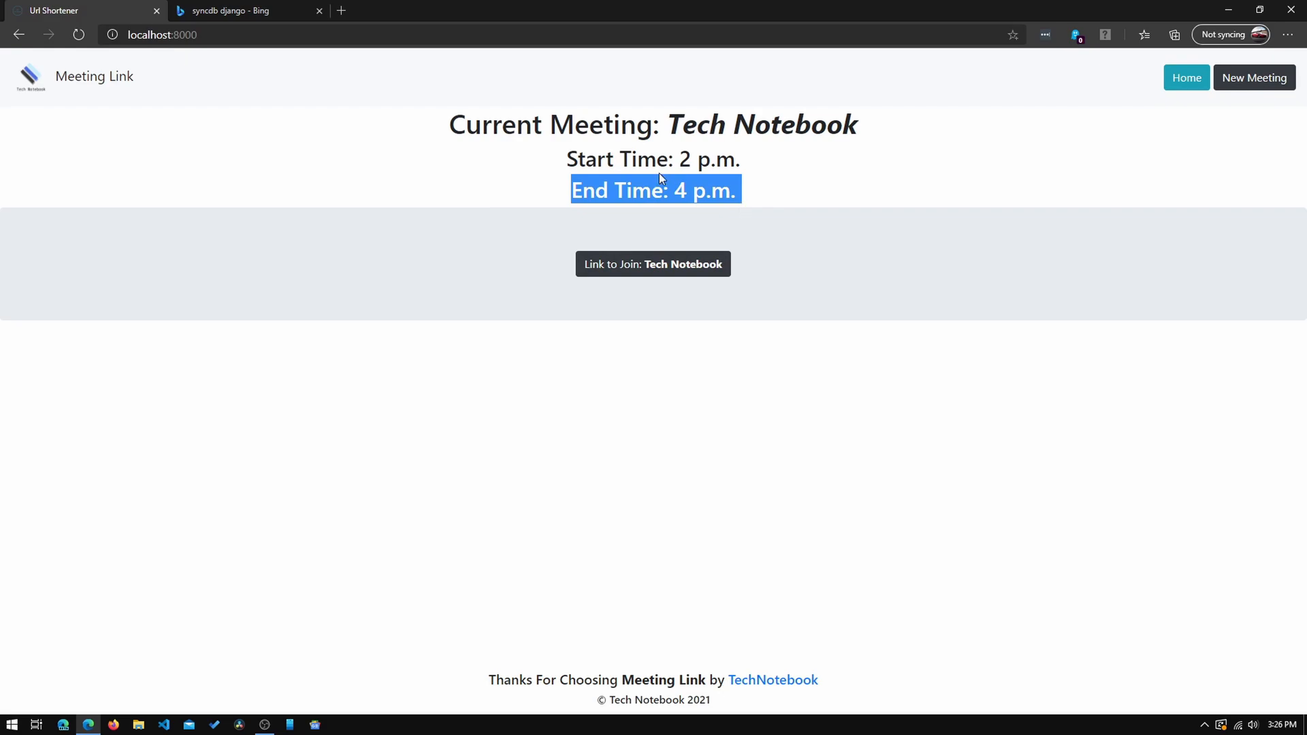
click(660, 232)
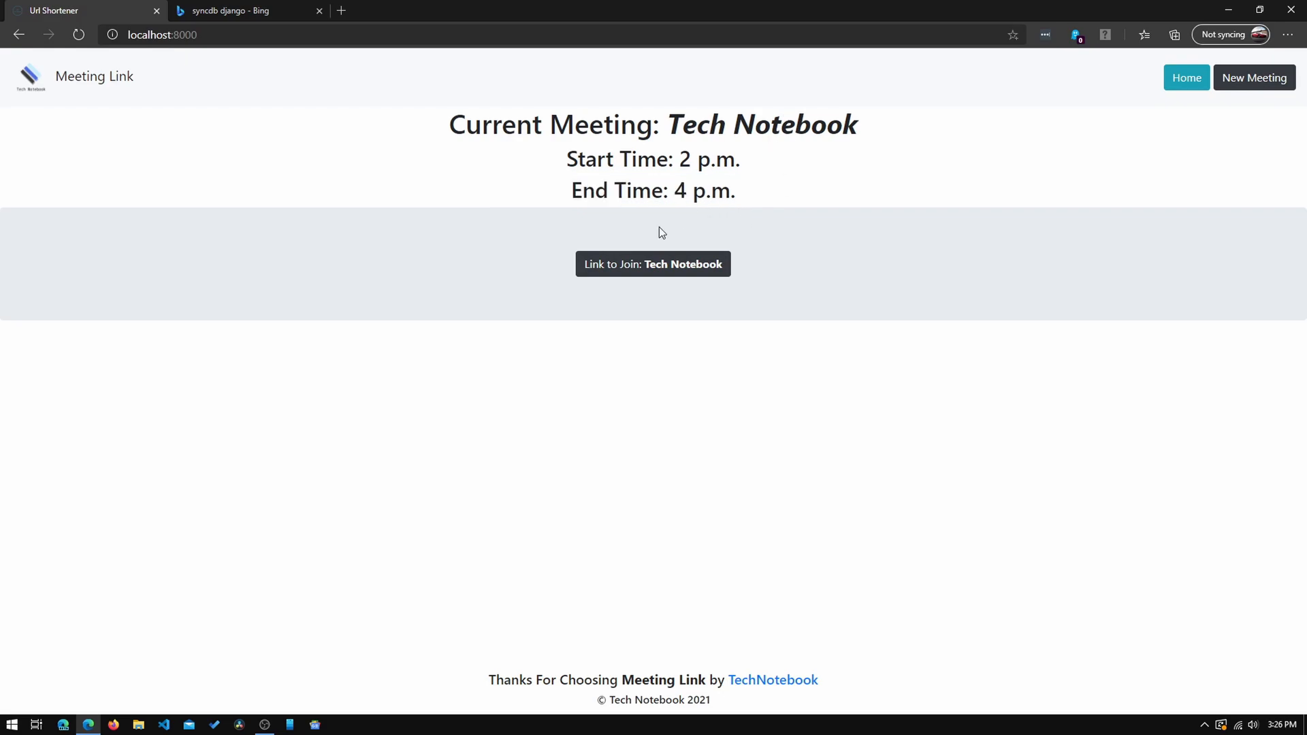
mouse_move(617, 270)
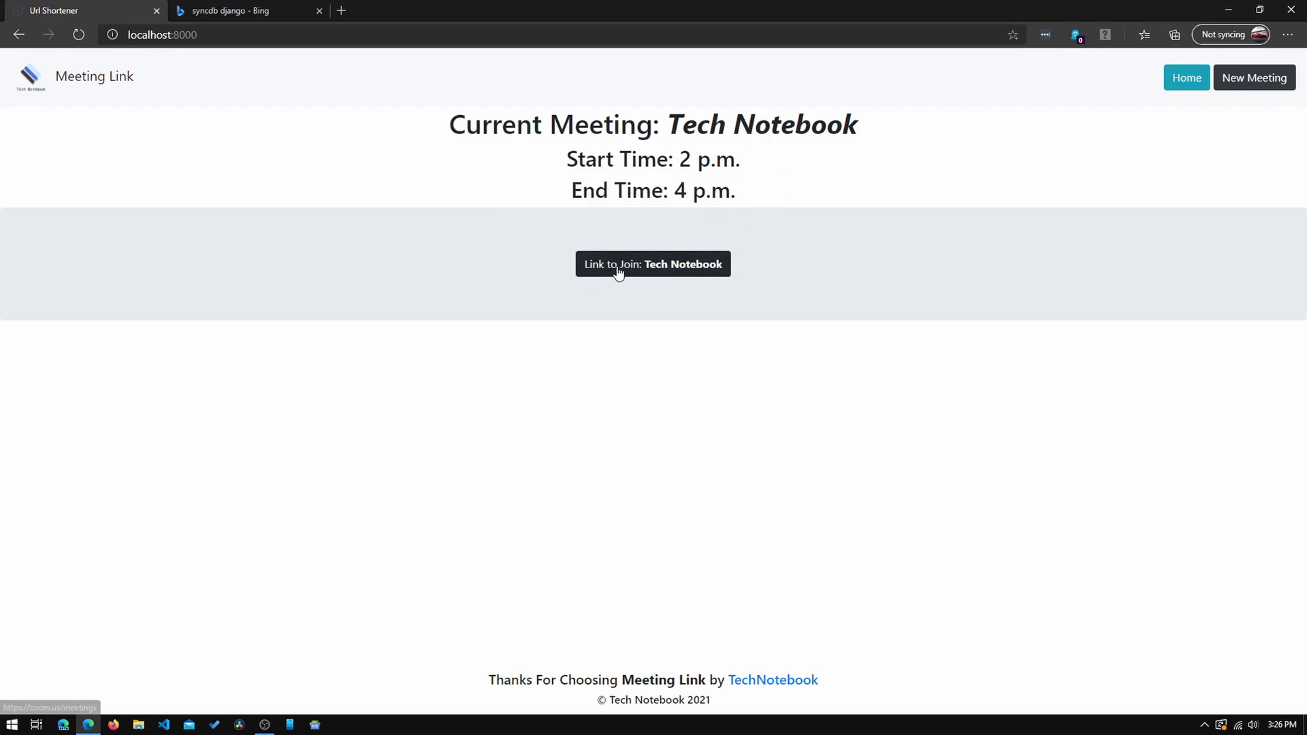
click(653, 264)
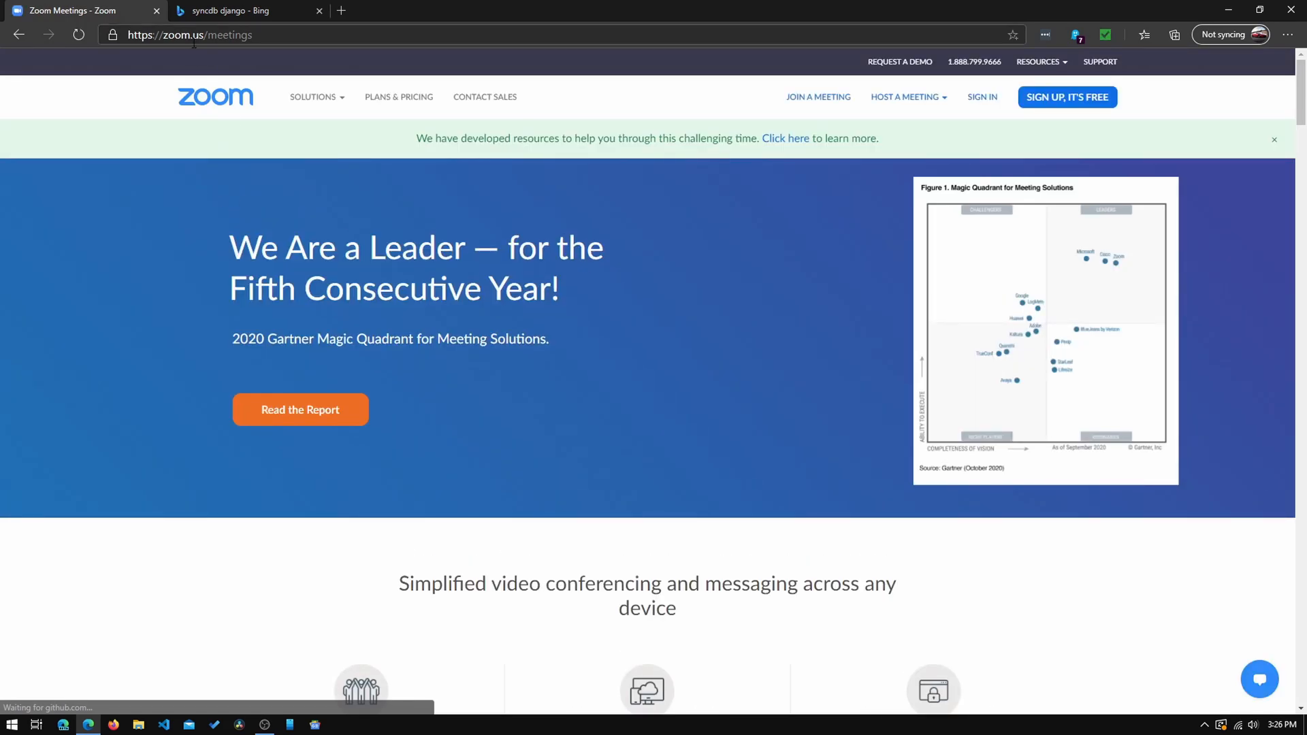
mouse_move(283, 164)
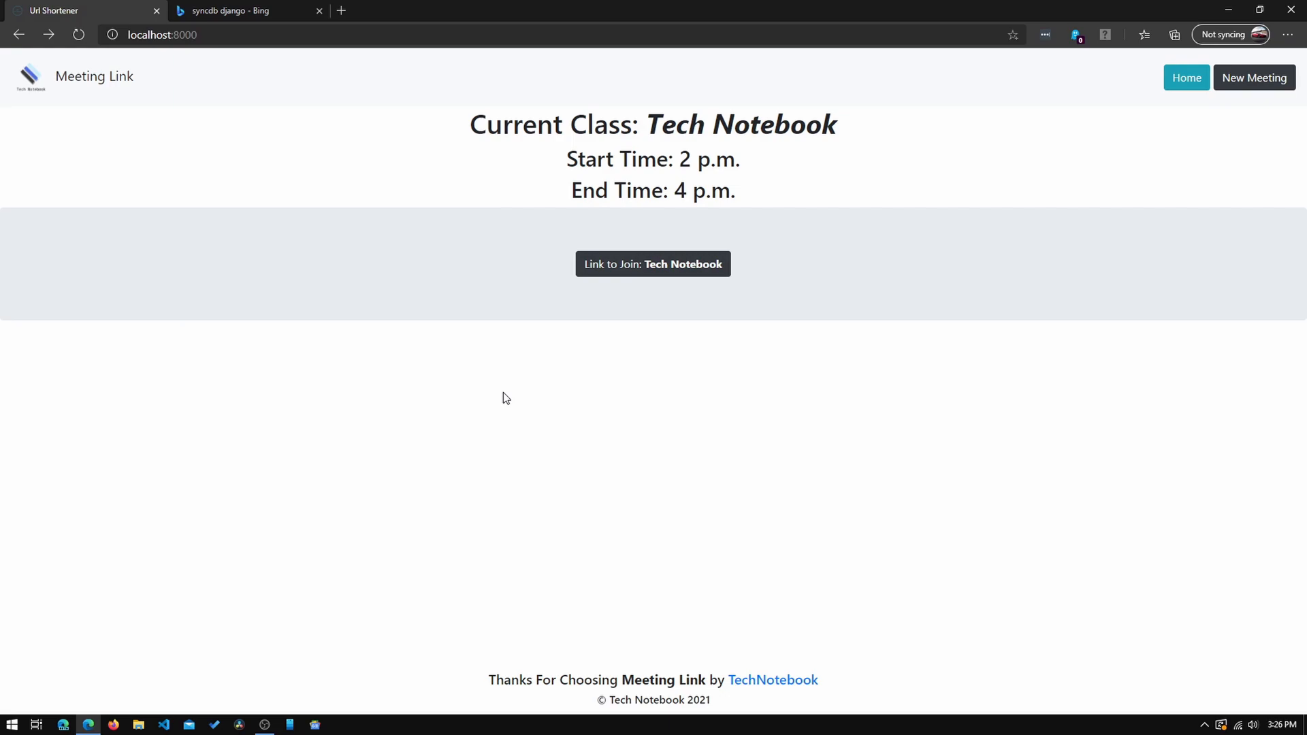
mouse_move(492, 245)
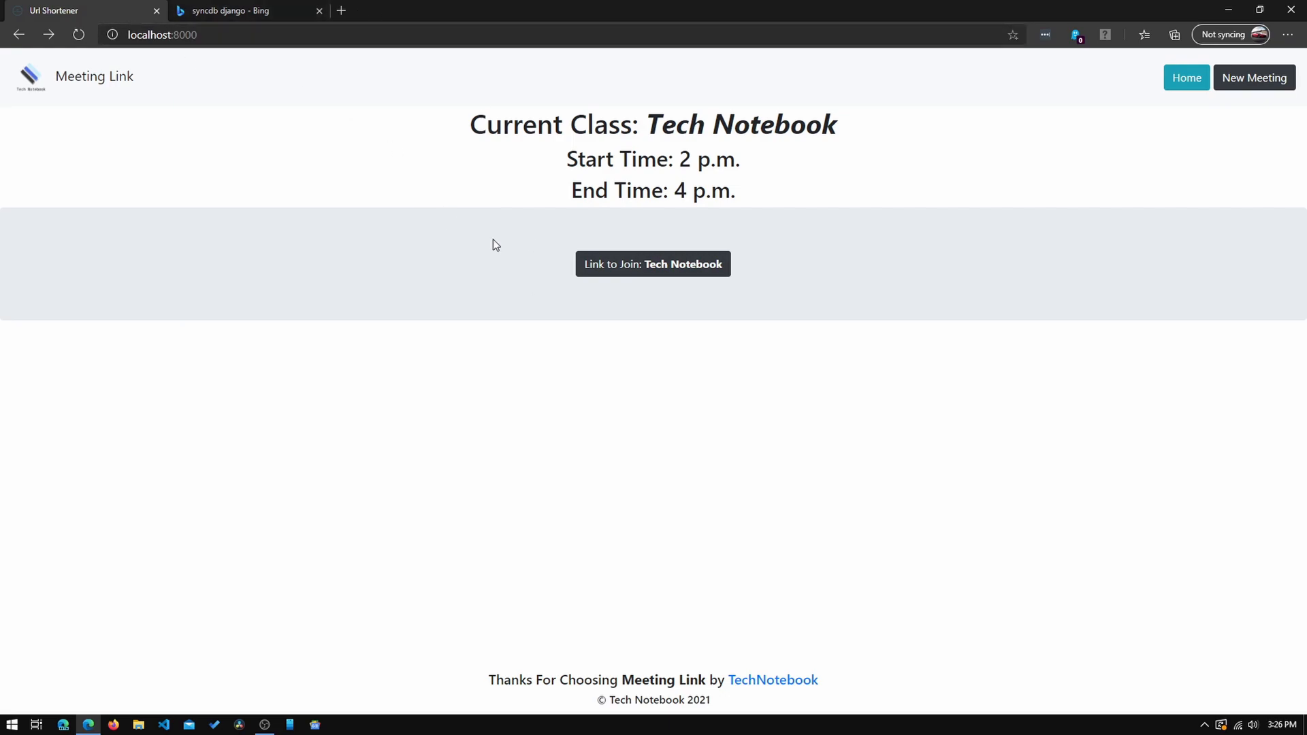
mouse_move(477, 123)
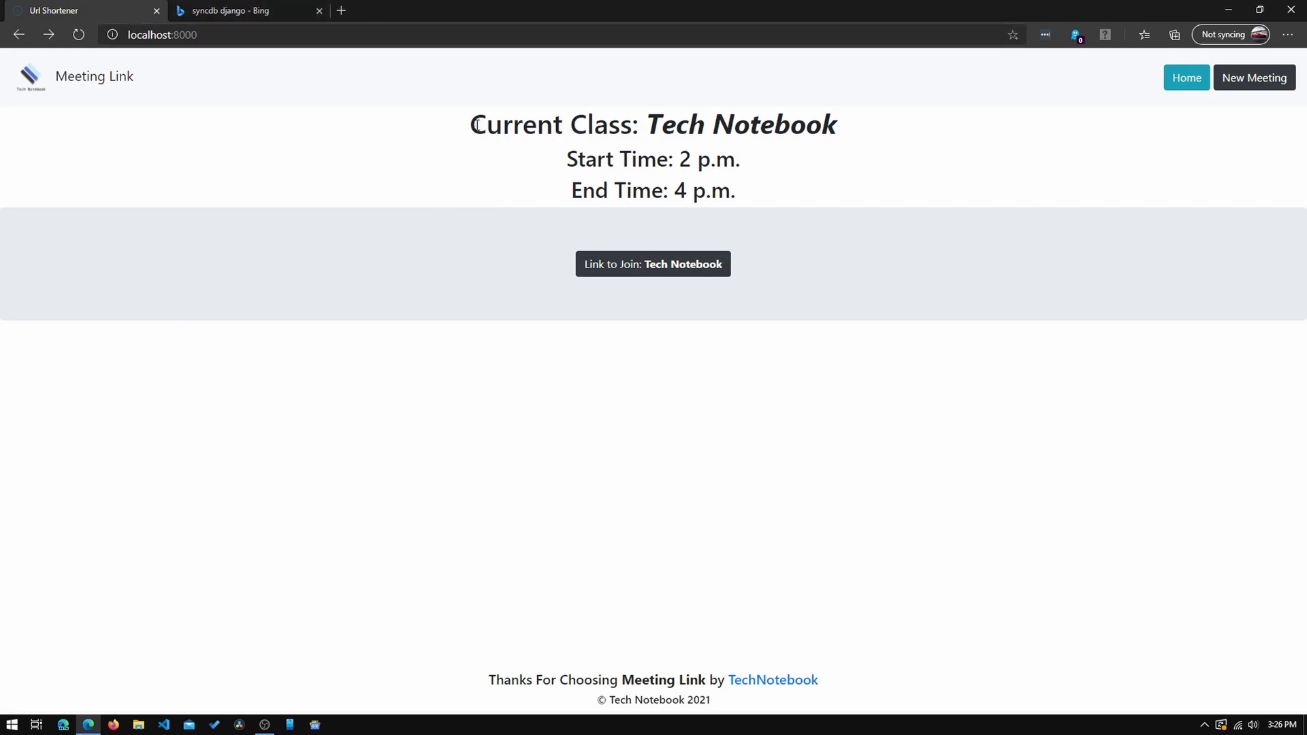